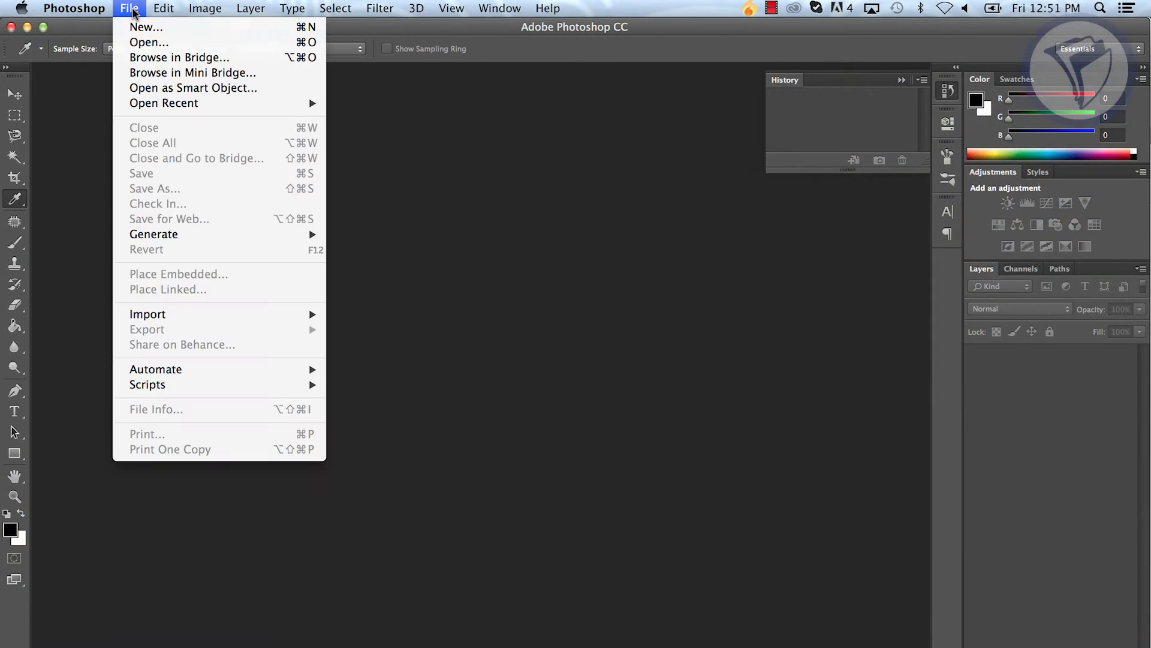
Step: Create a new white RGB document, Untitled-1, 1200 px wide at 72 ppi
left_click(145, 27)
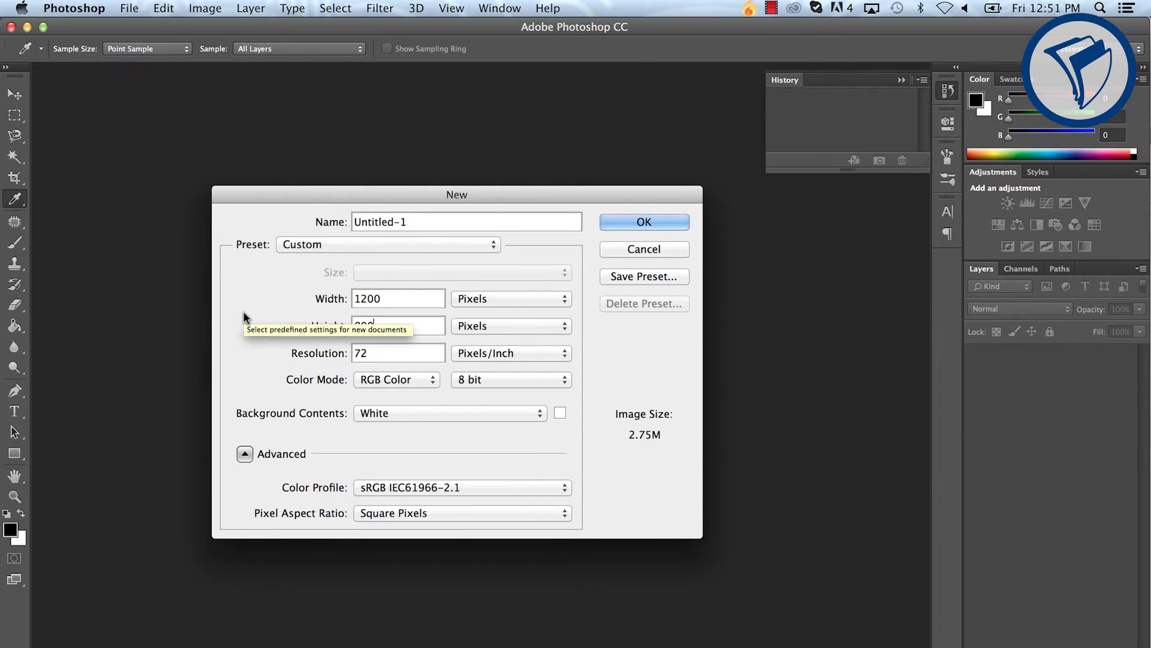
left_click(643, 222)
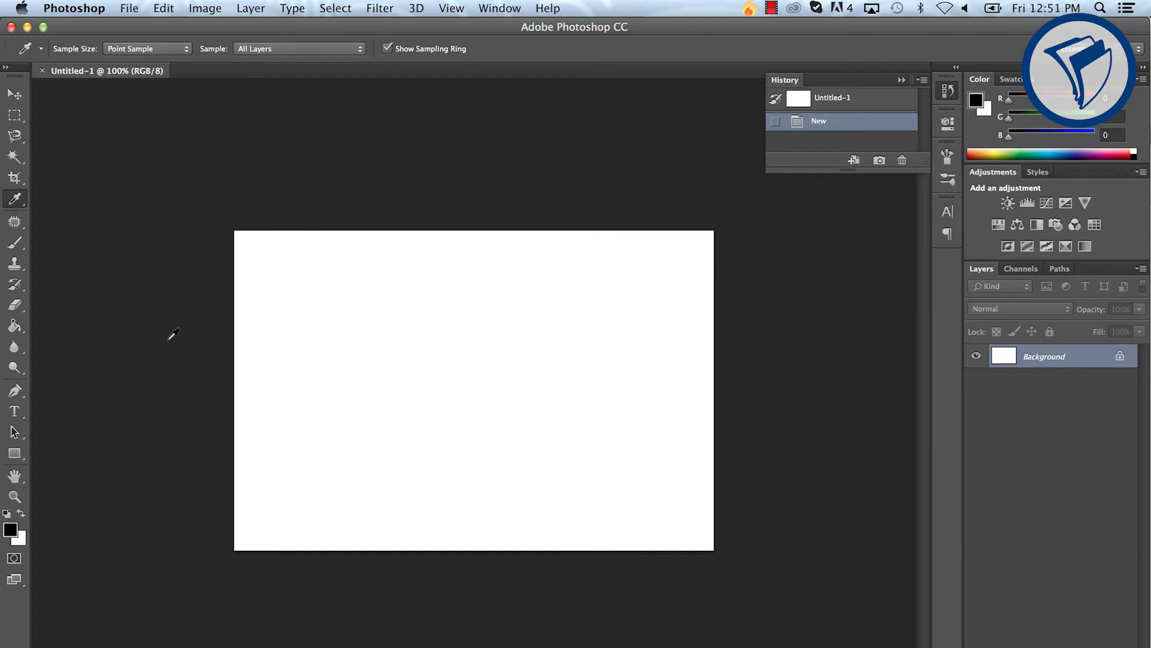
Step: Fill the canvas with beige #cdb991 using the Paint Bucket
left_click(10, 530)
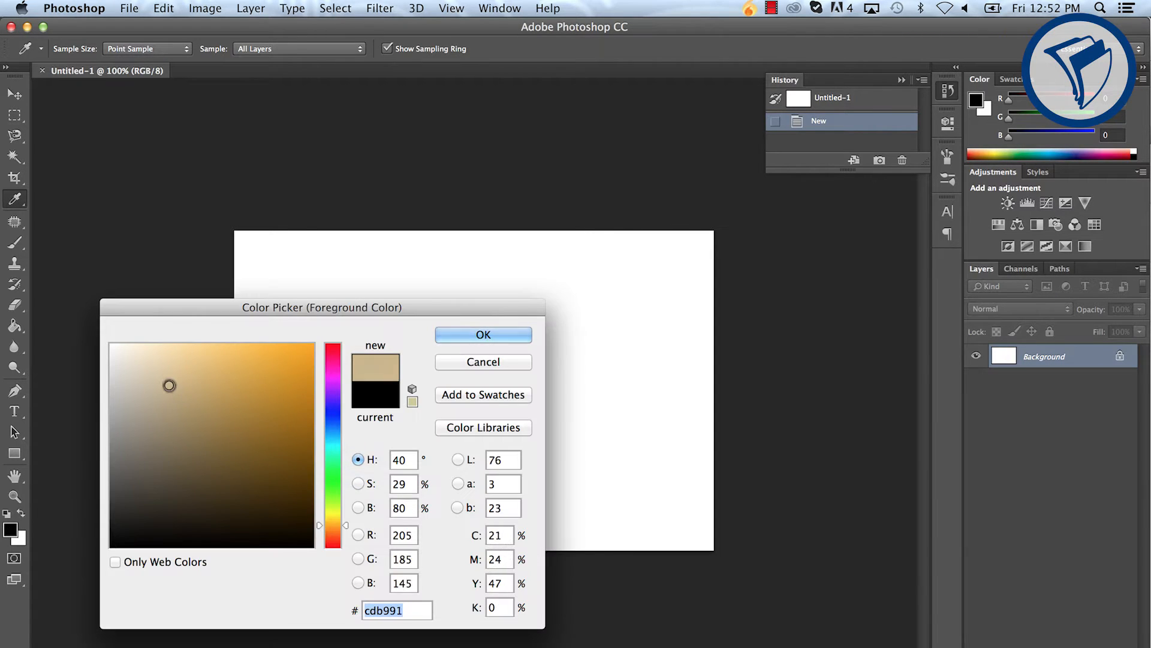
left_click(483, 335)
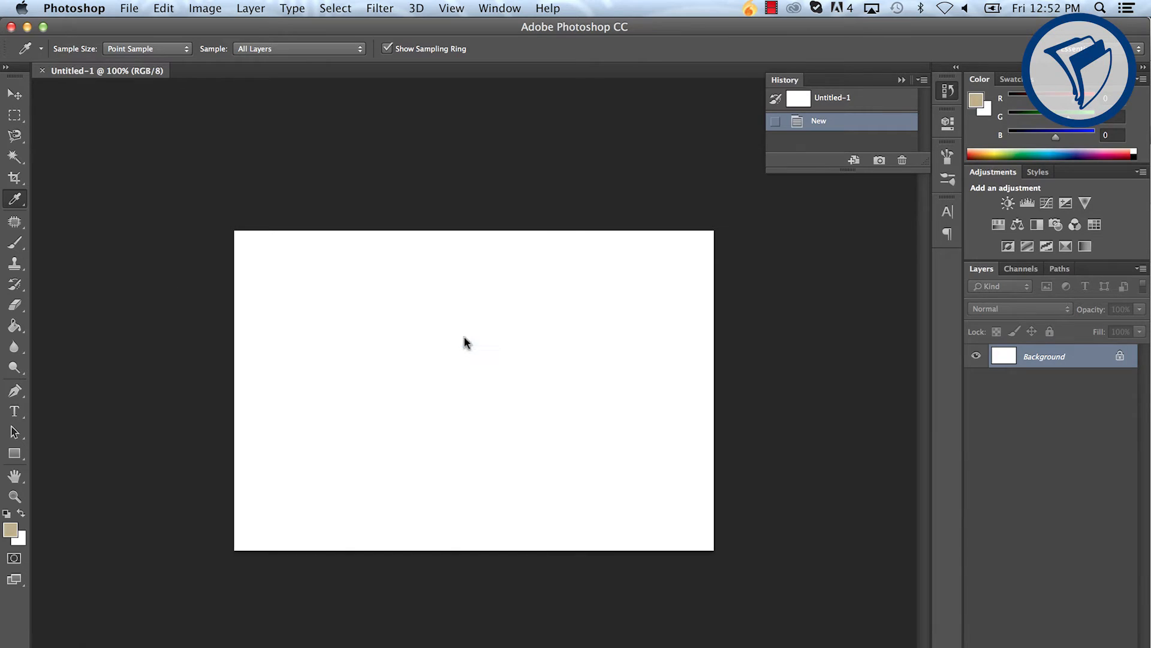
left_click(13, 327)
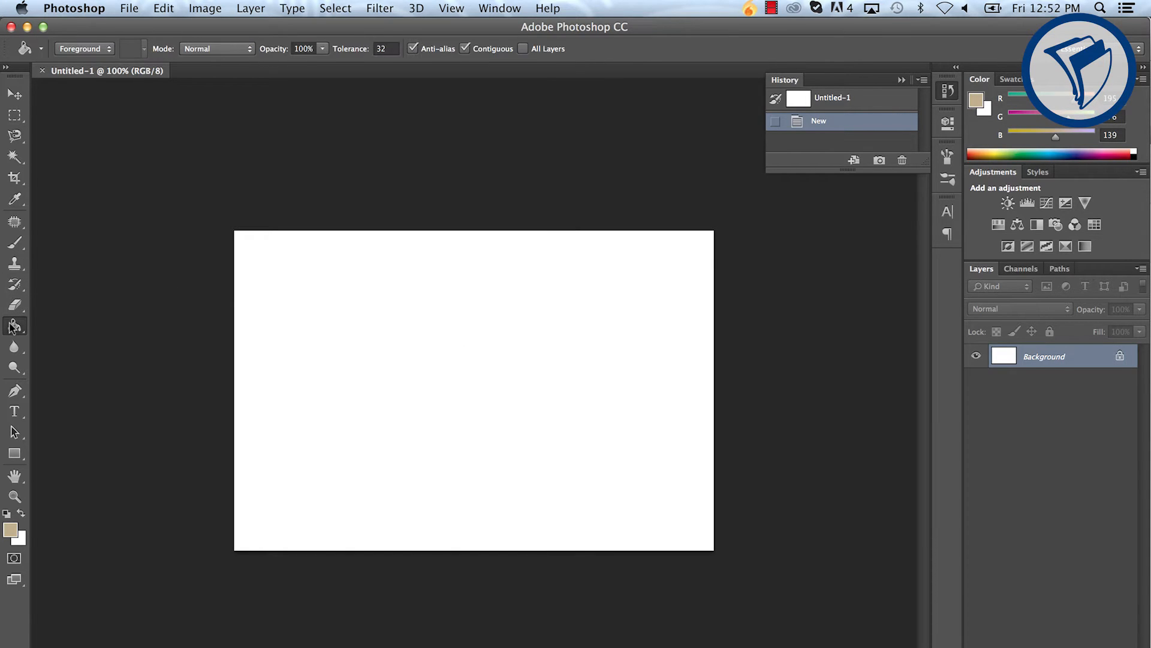
left_click(474, 389)
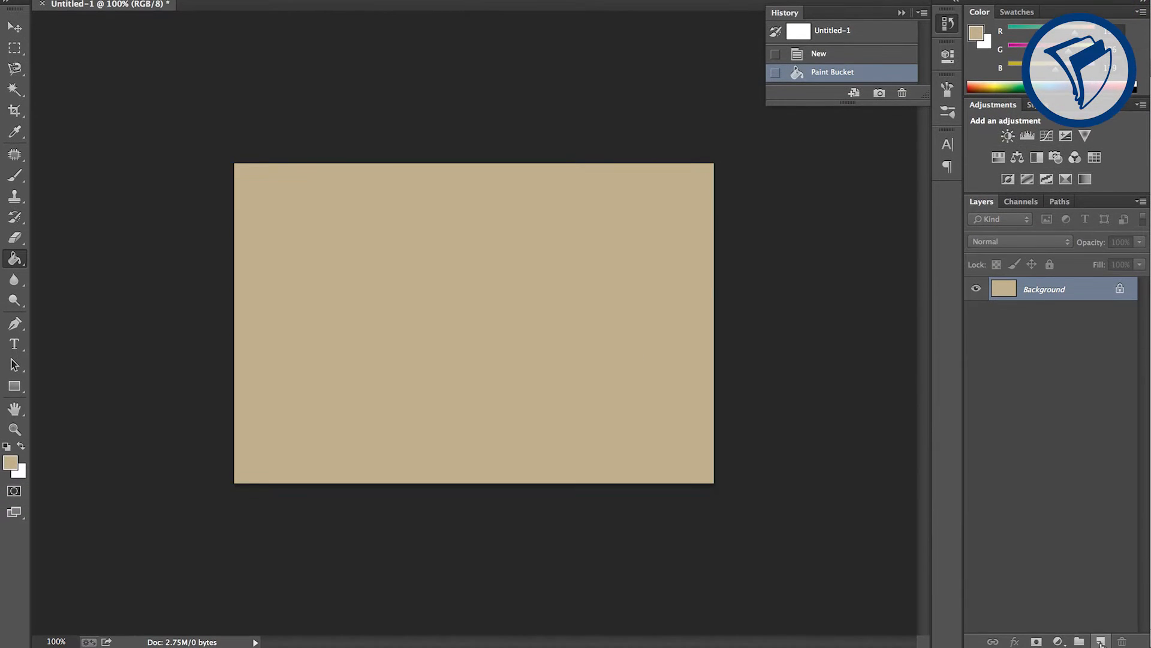
Step: Add Layer 1 and set foreground #ccb992 and background #94876b
left_click(1099, 641)
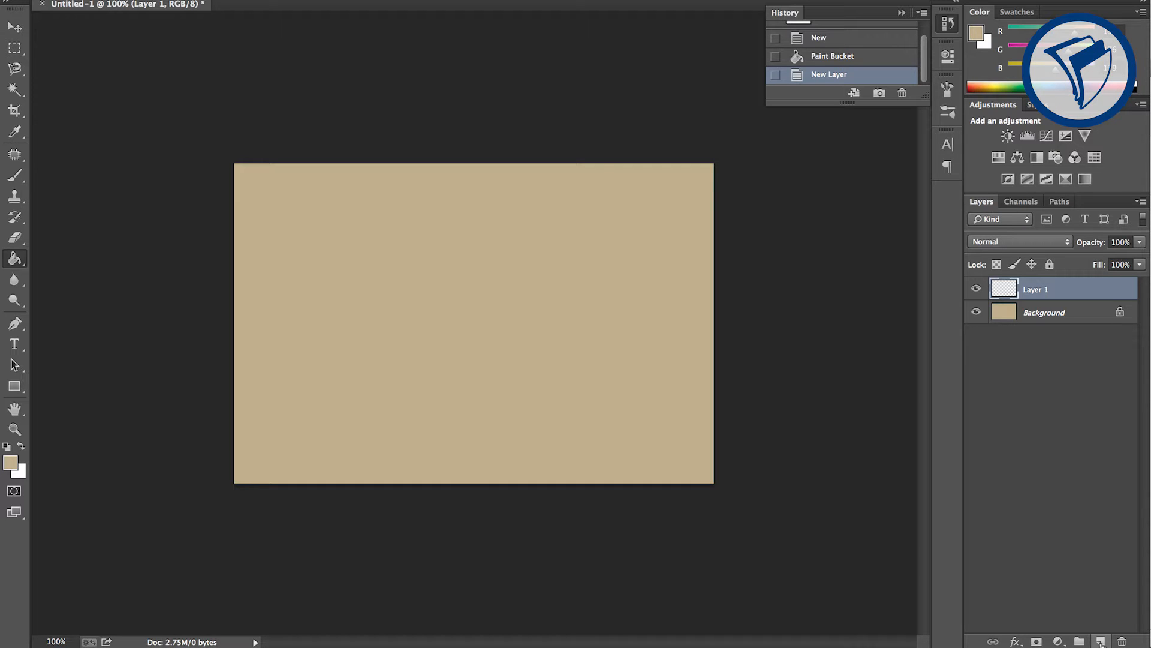
mouse_move(223, 425)
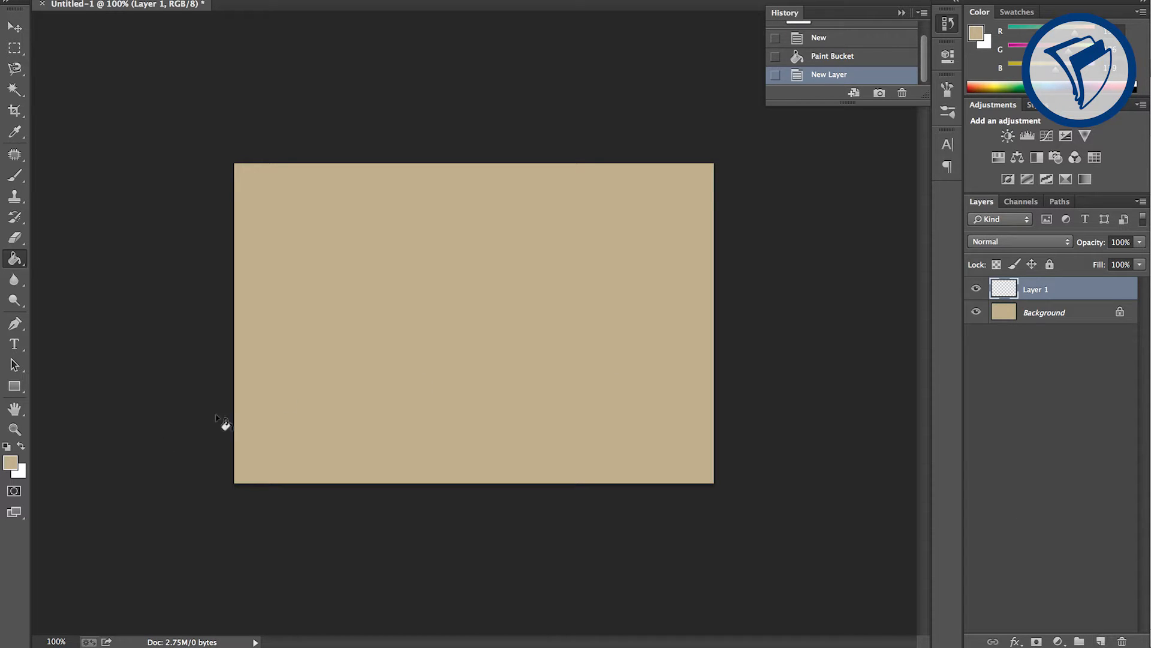
left_click(11, 463)
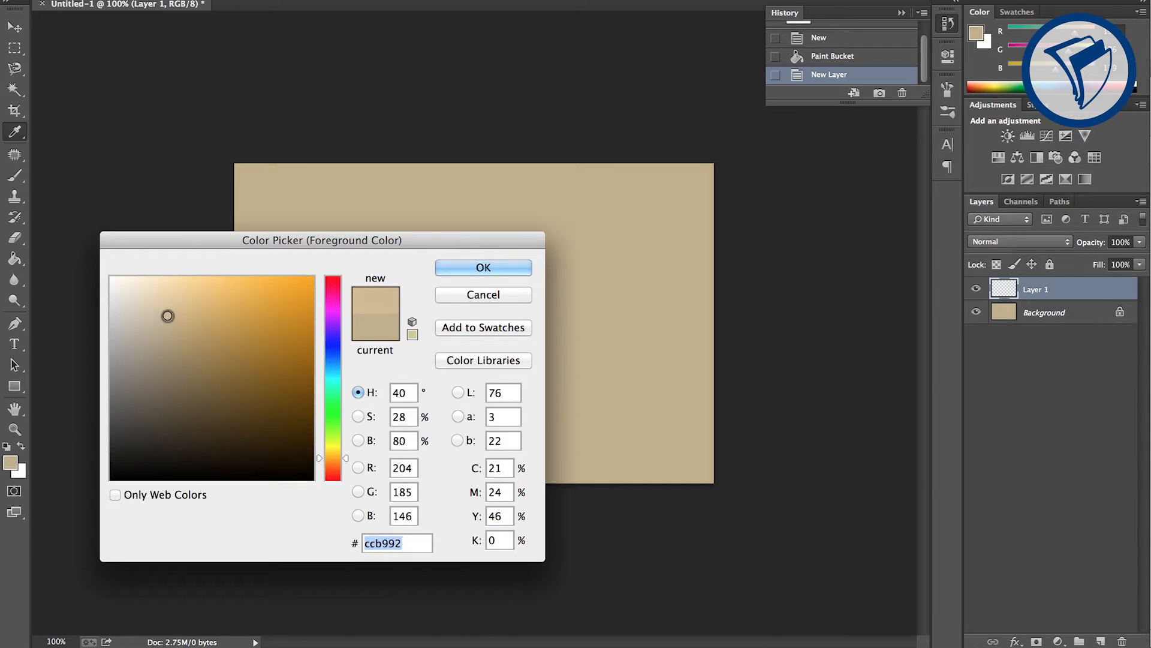
left_click(484, 267)
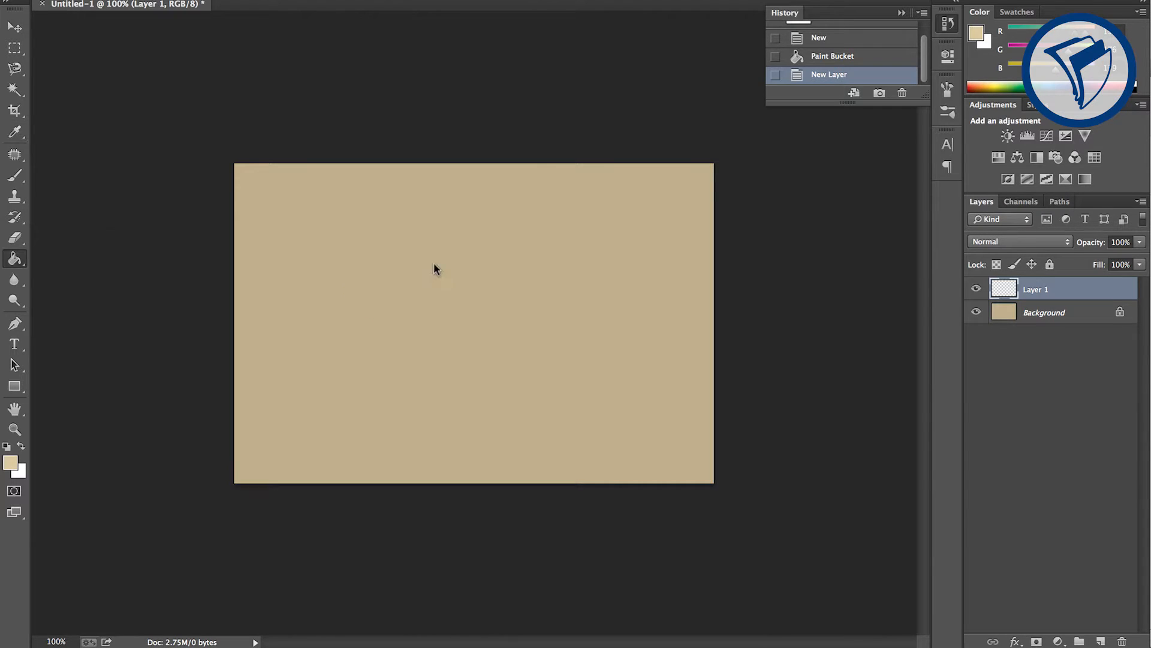
left_click(10, 463)
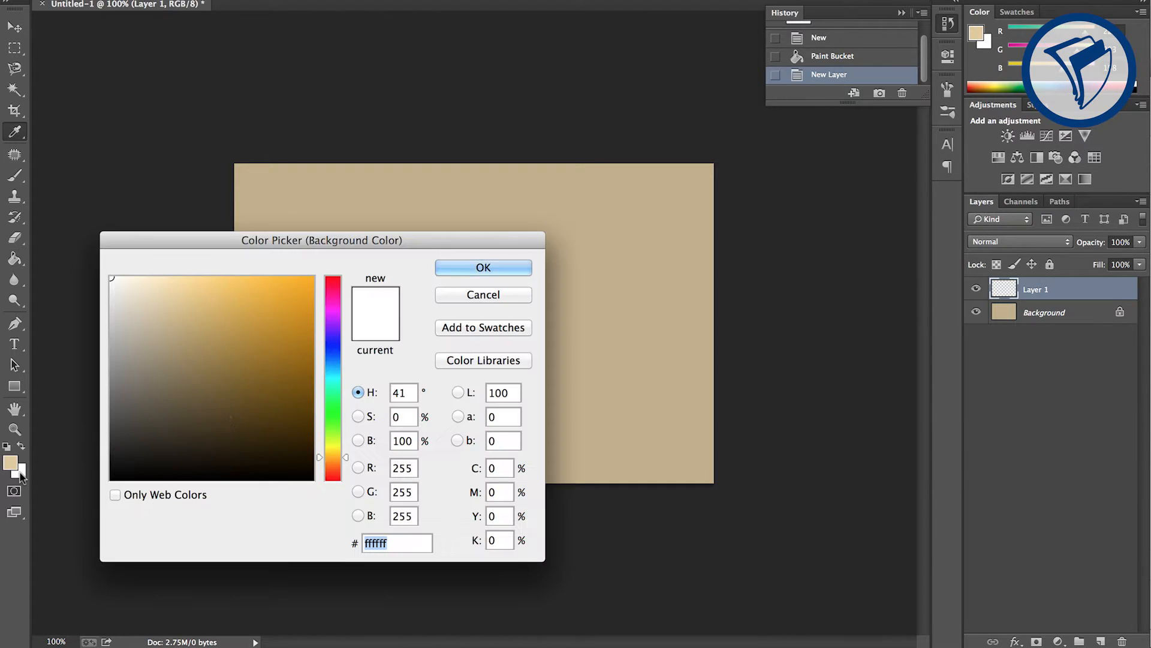
left_click(165, 361)
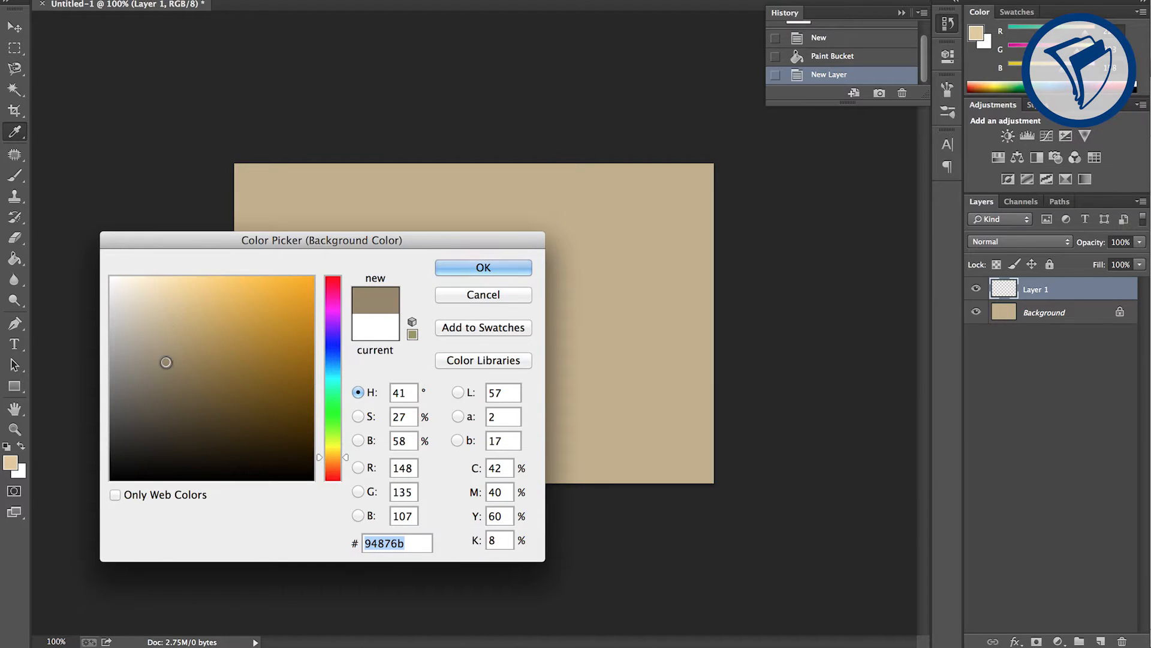
left_click(483, 266)
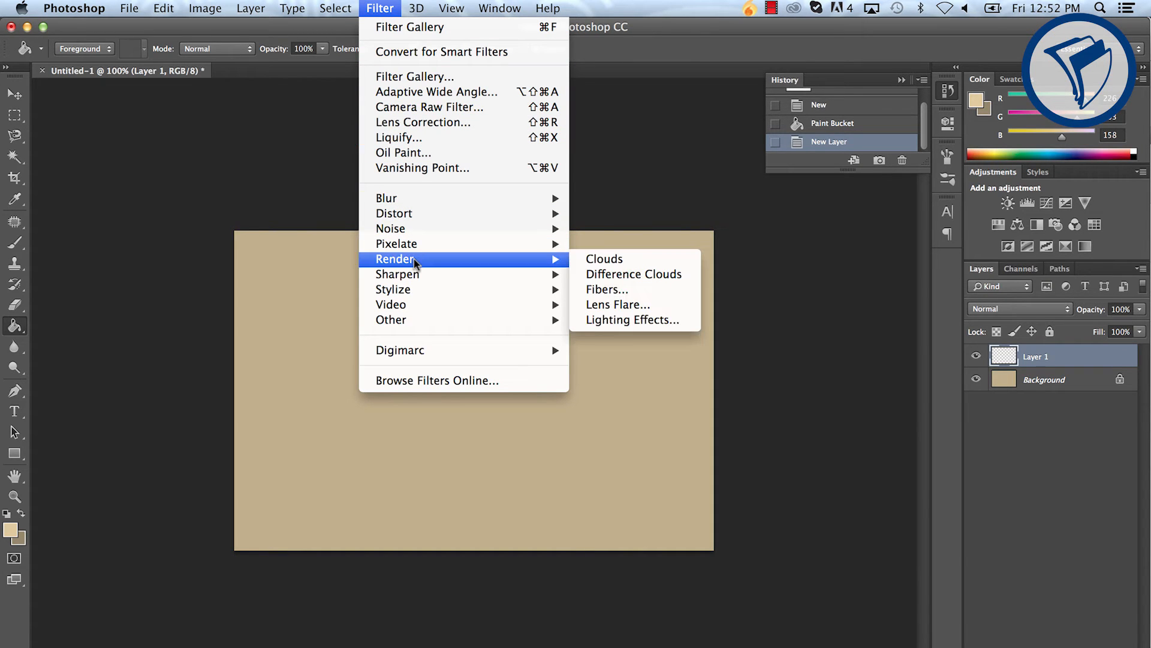
mouse_move(605, 259)
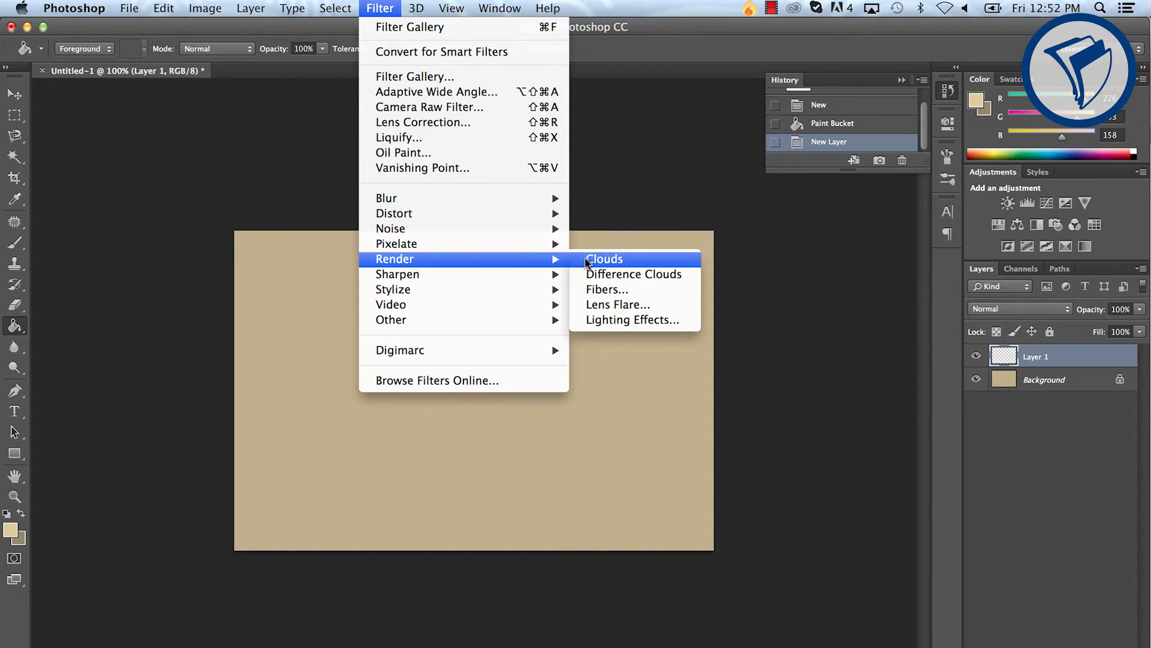
Step: Render Clouds across the whole of Layer 1
left_click(604, 259)
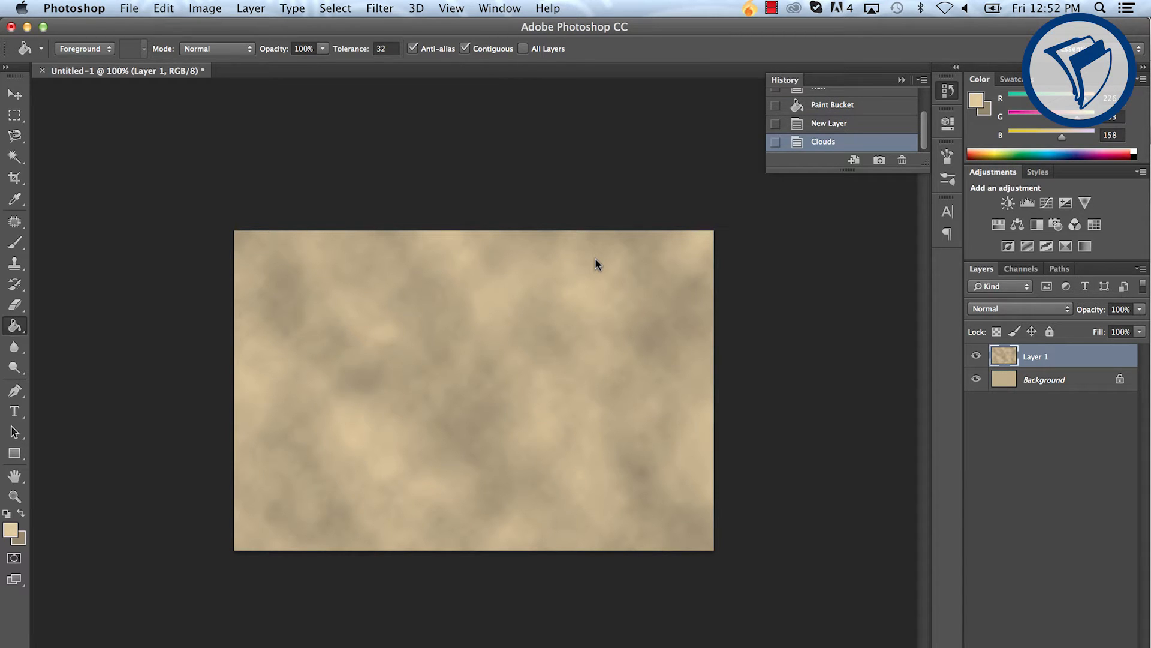
Step: Apply Palette Knife to Layer 1: stroke size 40, detail 3, softness 0
left_click(380, 8)
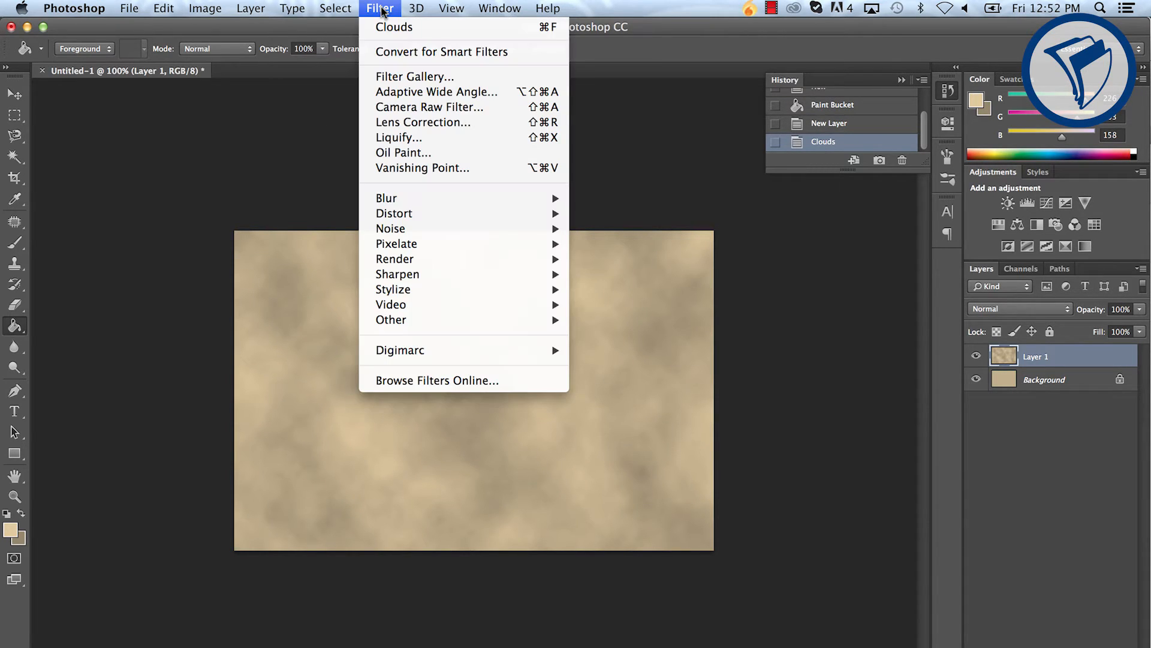
left_click(415, 76)
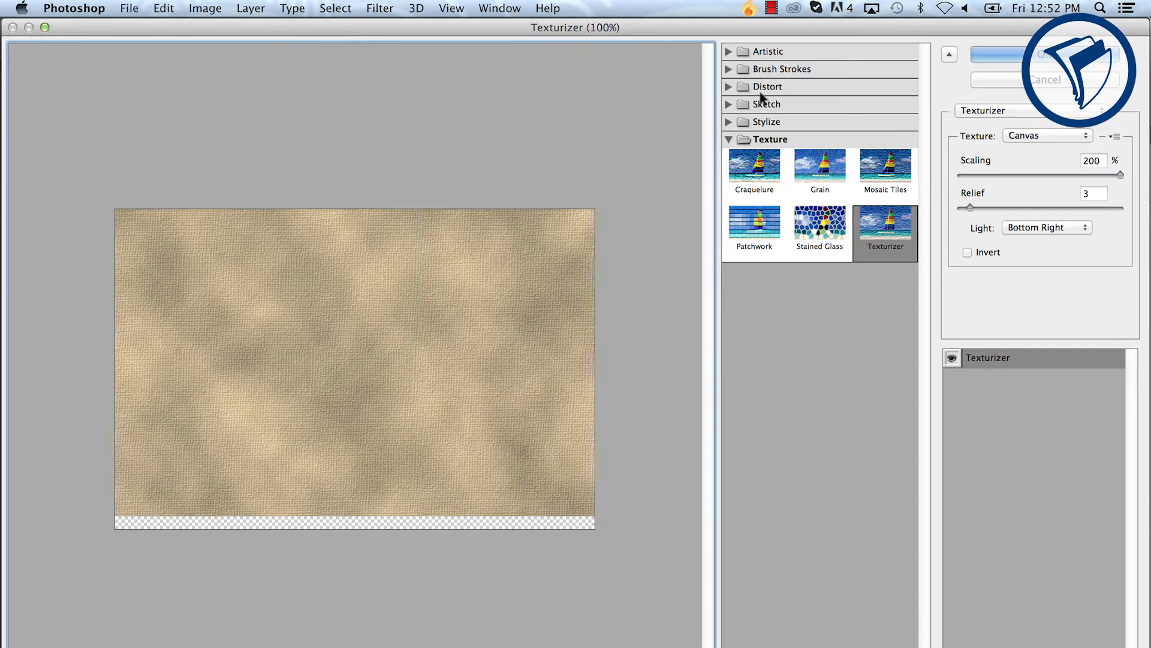
left_click(768, 50)
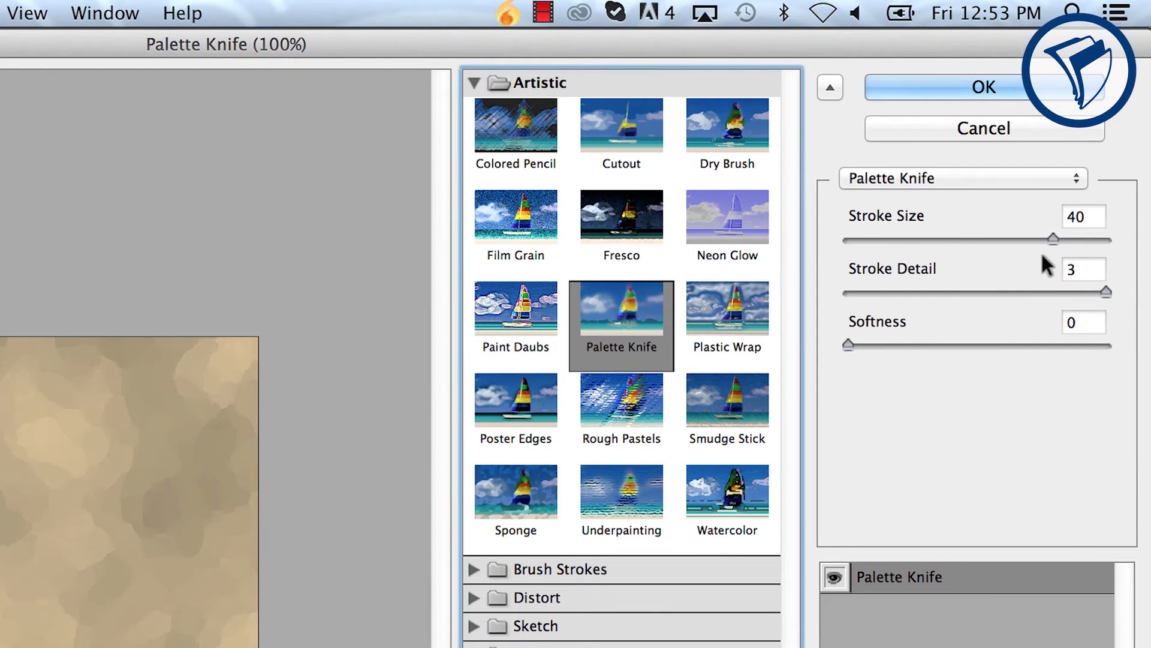
mouse_move(1109, 311)
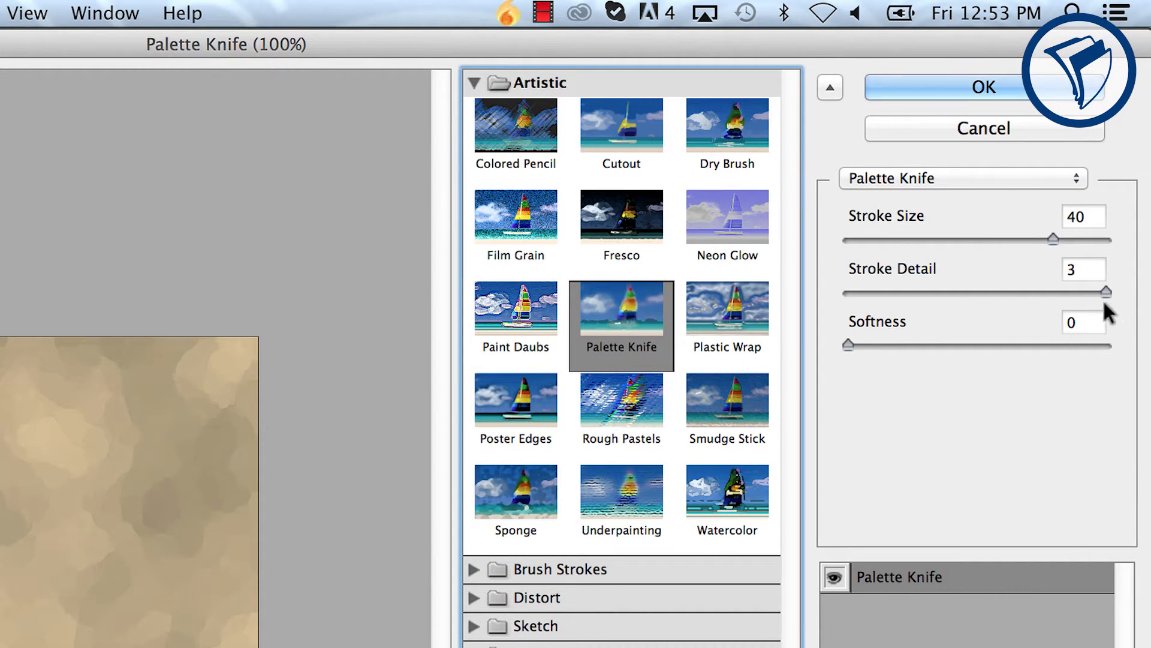
mouse_move(852, 356)
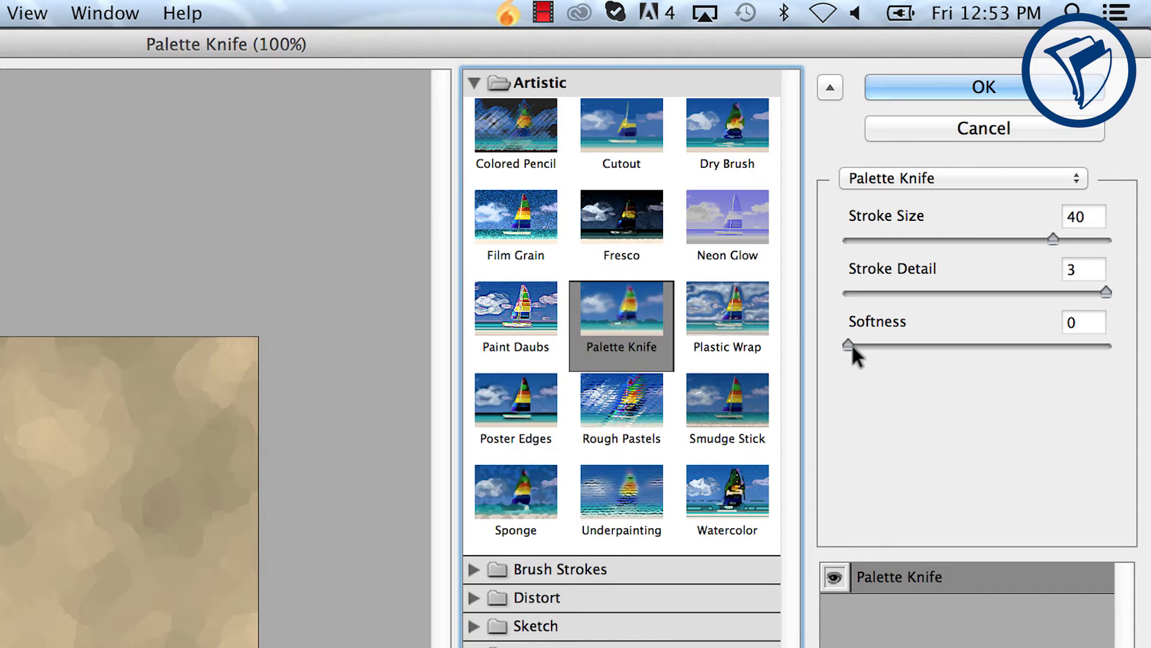
mouse_move(1009, 91)
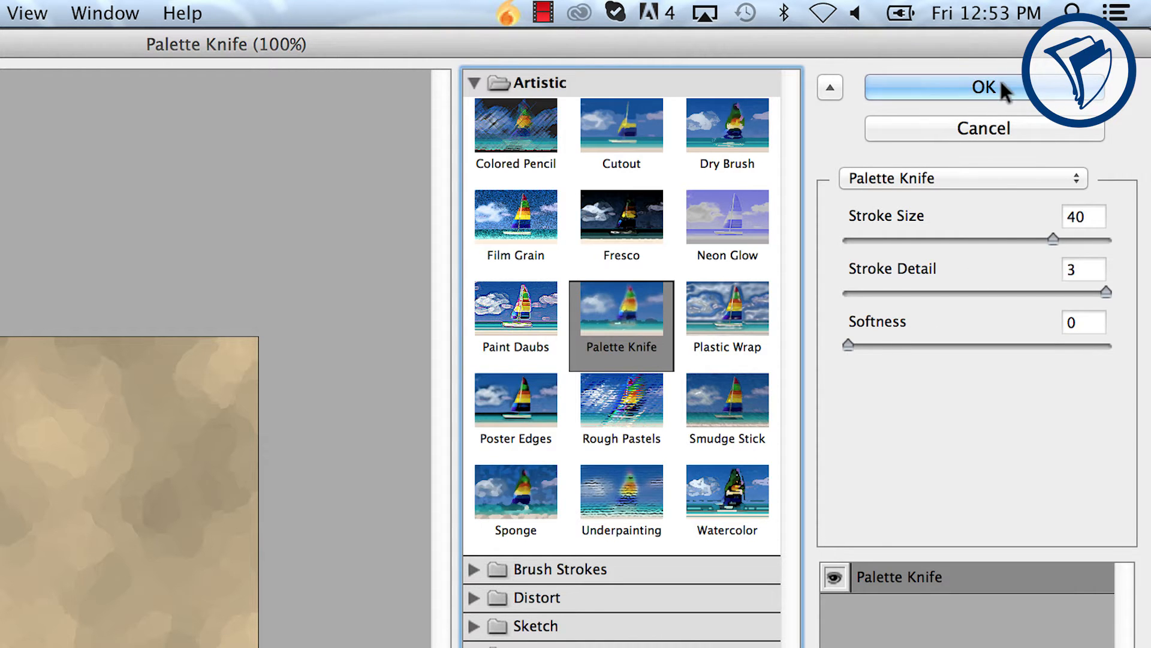
left_click(984, 86)
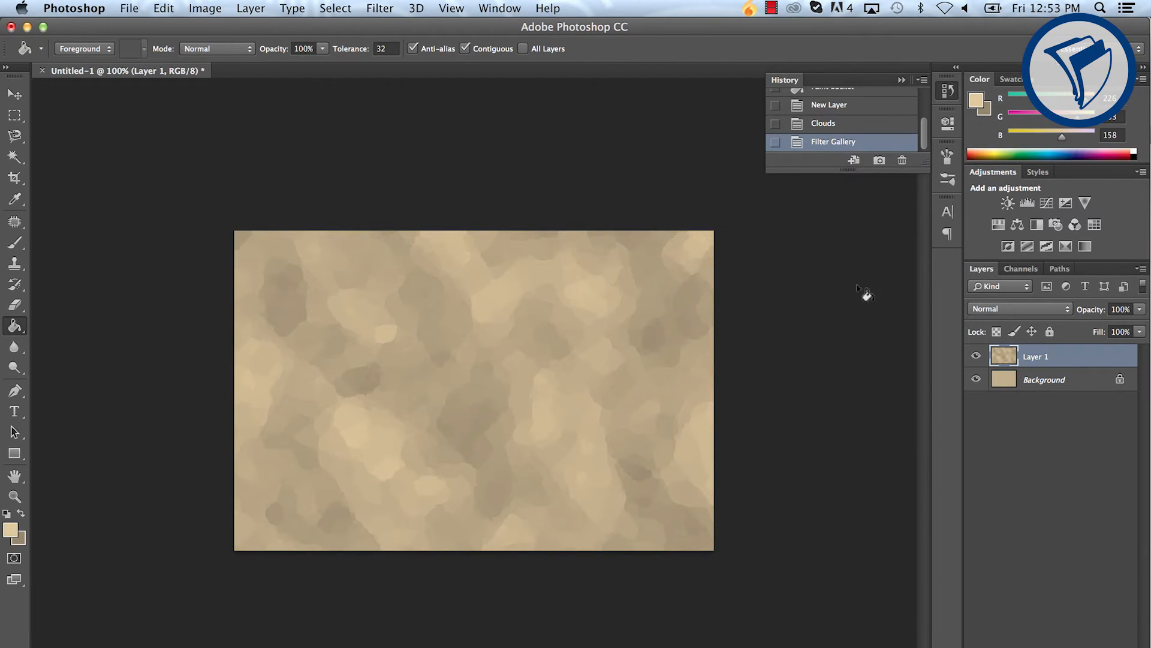
mouse_move(854, 306)
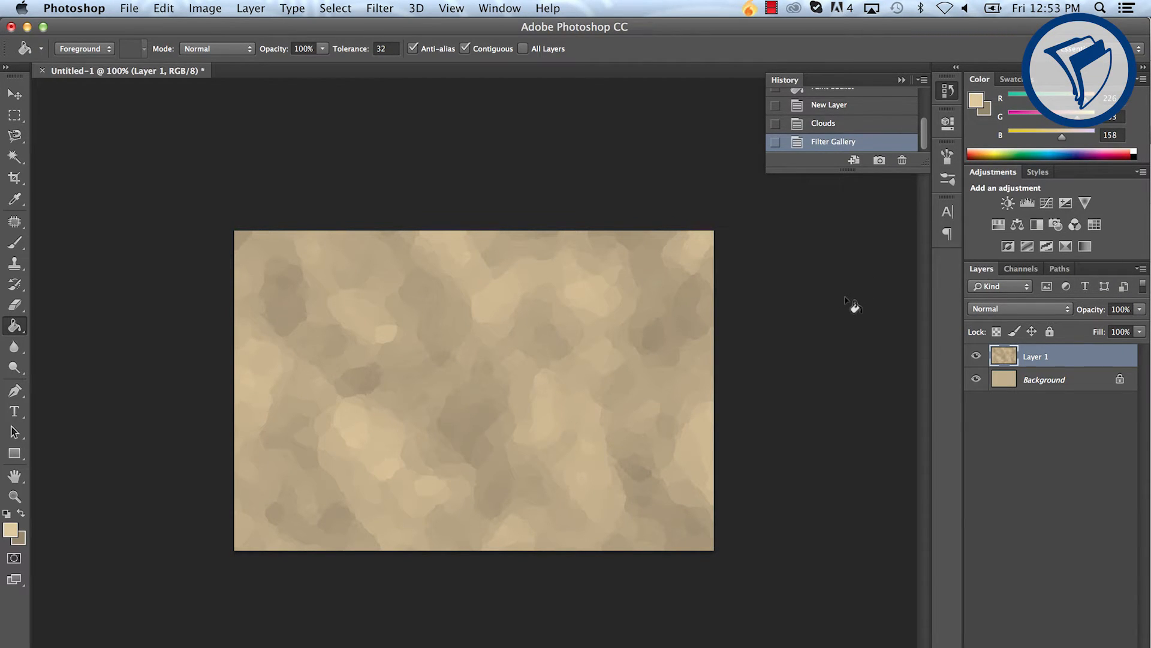
Step: Add 10% uniform monochromatic noise to Layer 1
left_click(379, 8)
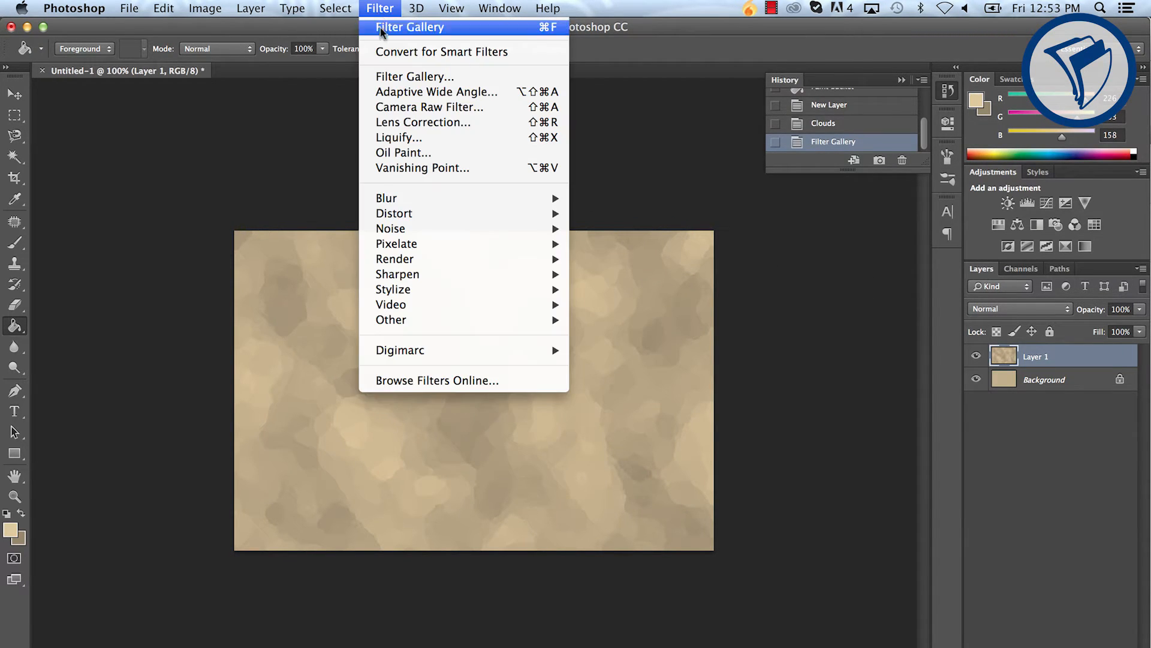
mouse_move(390, 228)
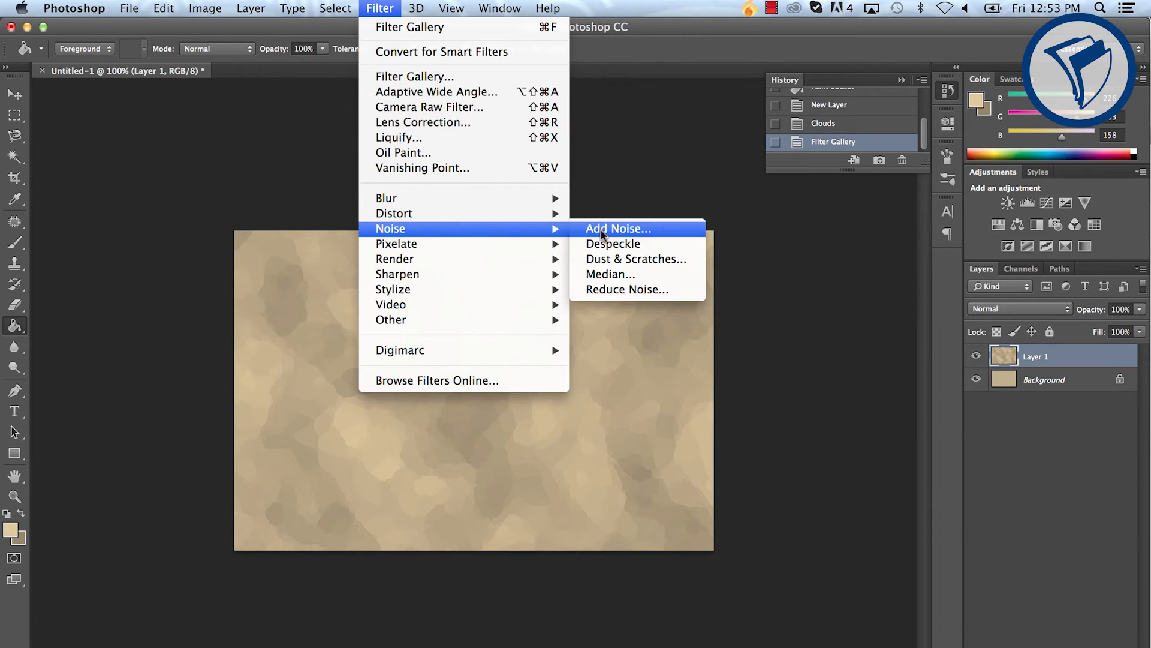
left_click(618, 229)
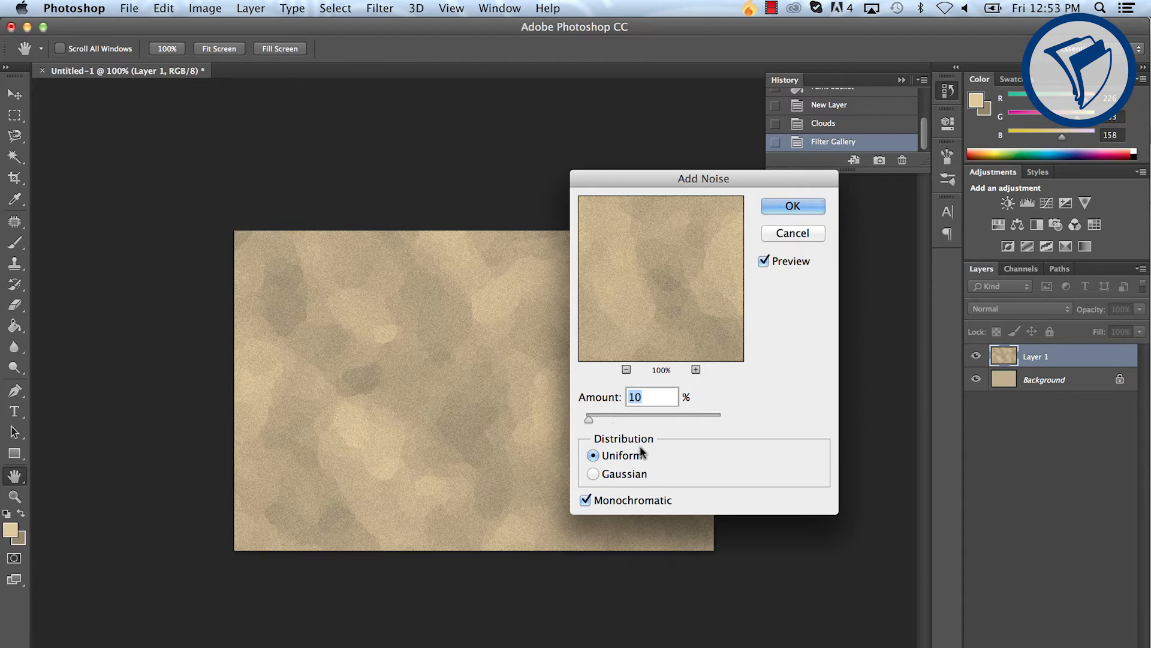
mouse_move(595, 507)
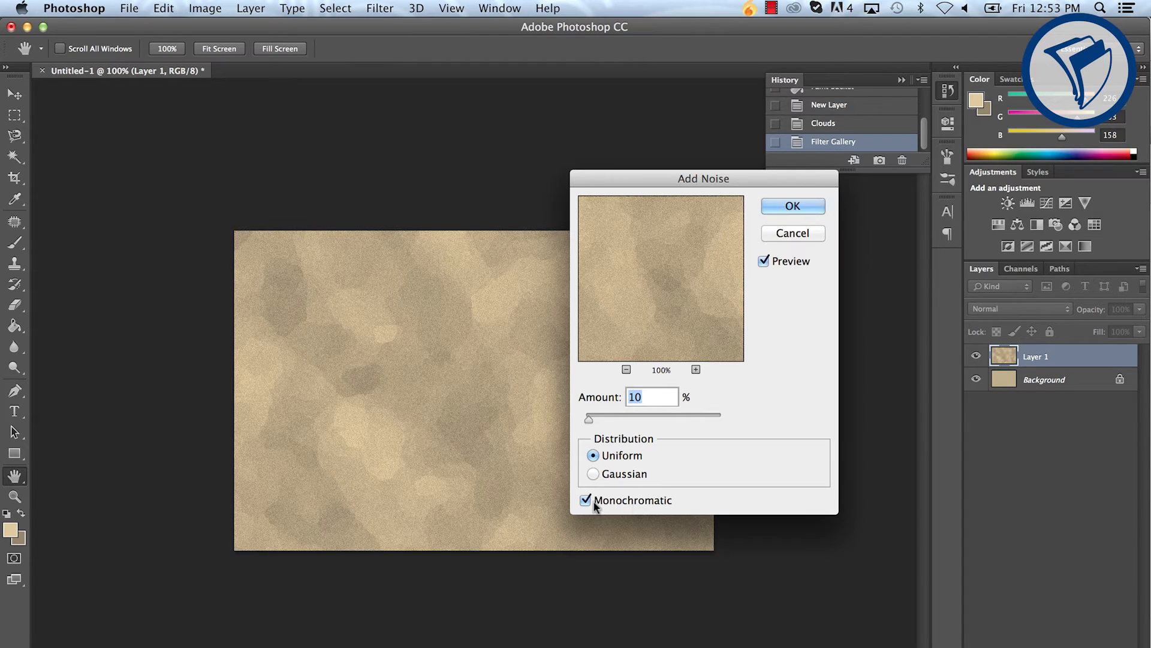
mouse_move(663, 505)
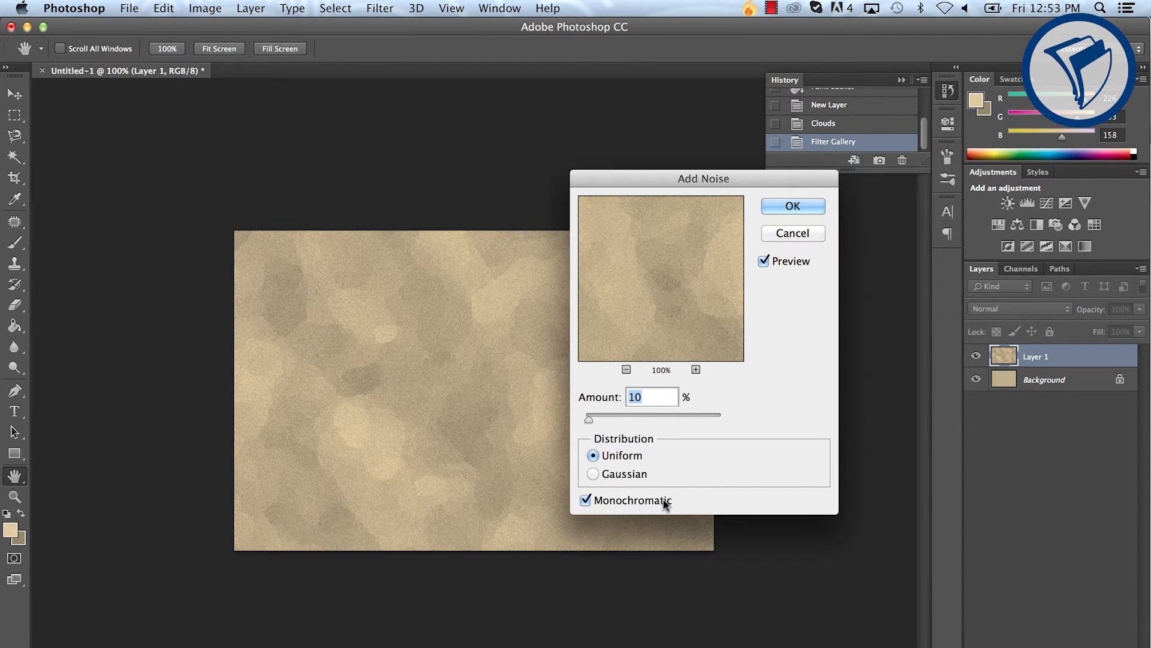
left_click(792, 205)
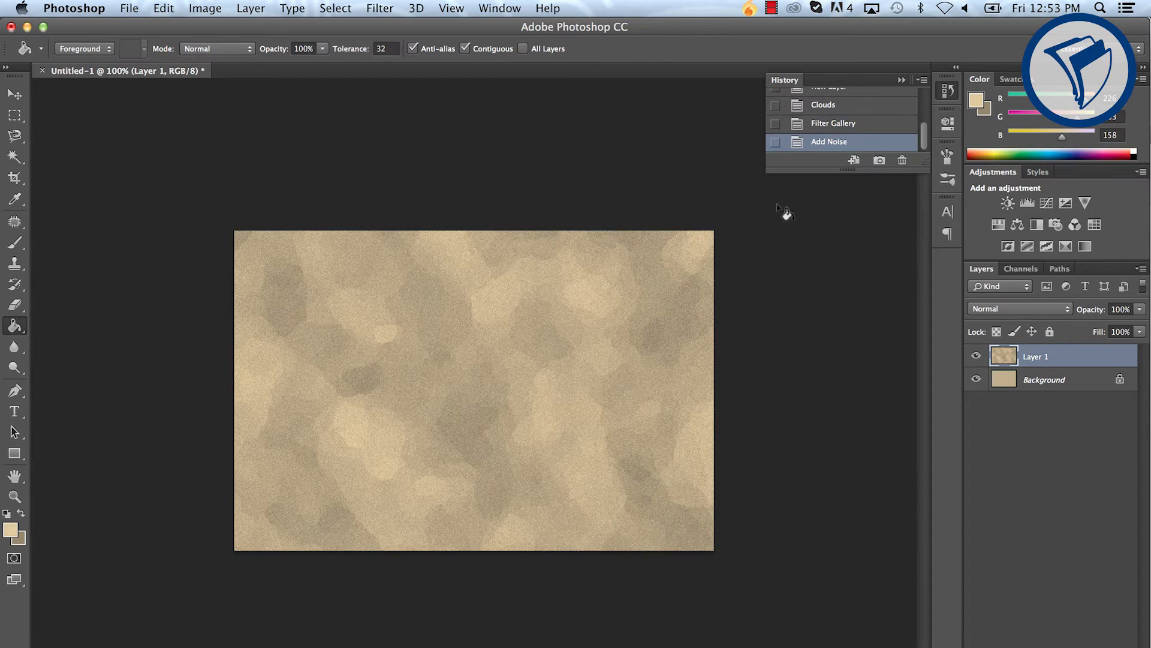
mouse_move(981, 307)
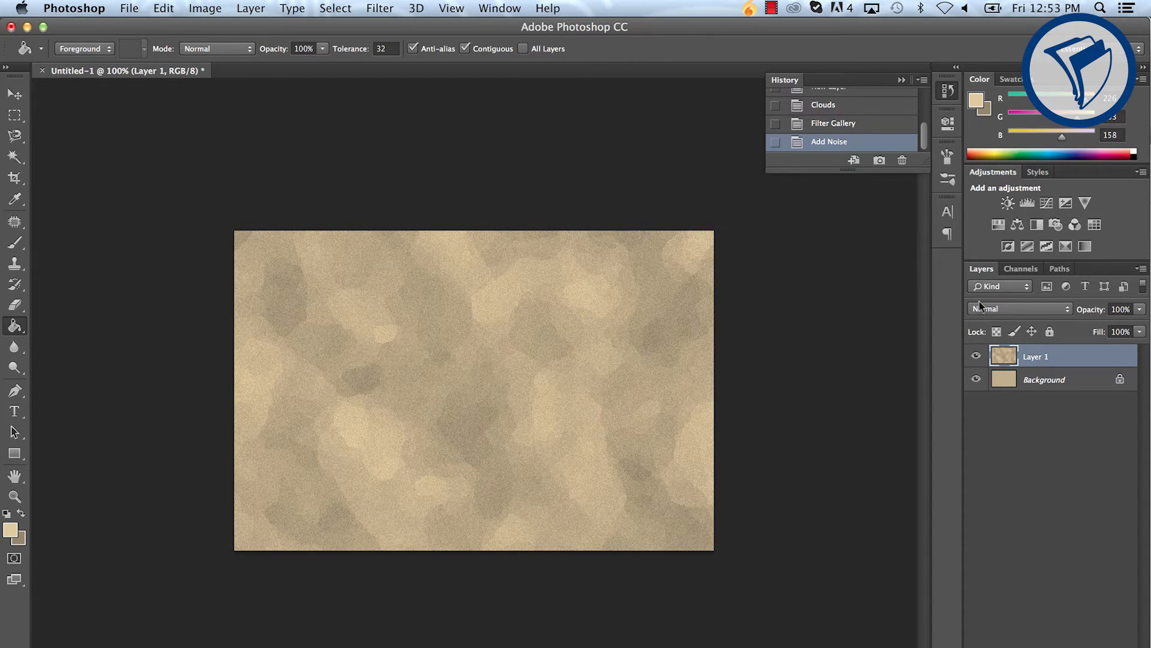
Step: Set Layer 1 to Multiply with lowered opacity, and add an empty Layer 2
left_click(1020, 309)
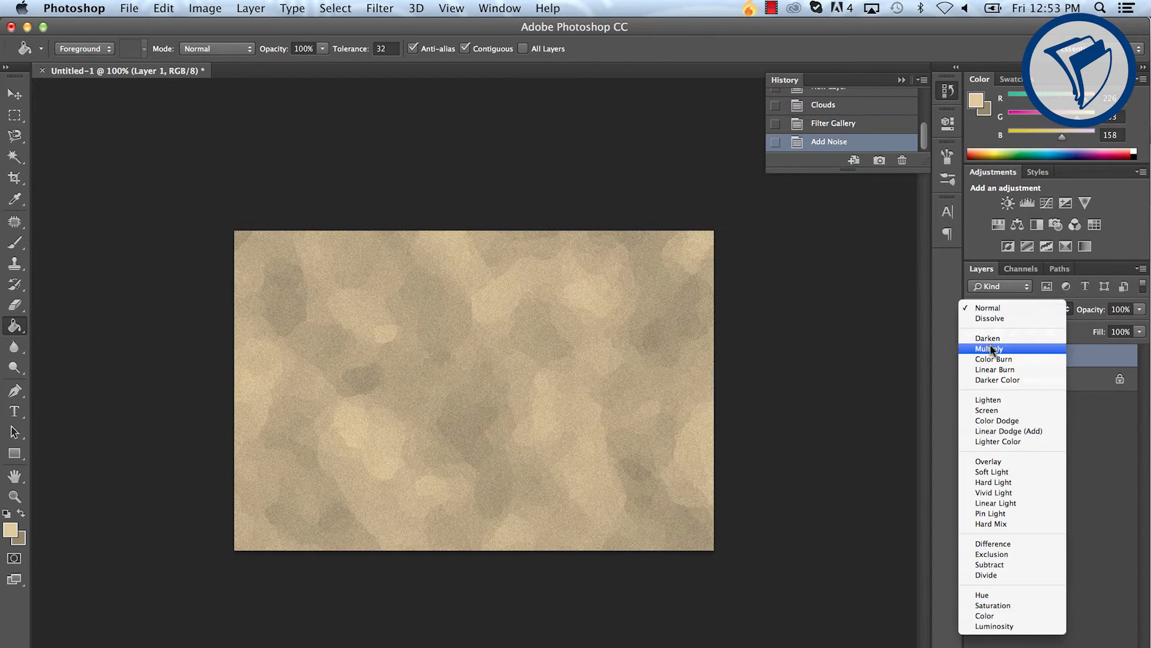
left_click(990, 347)
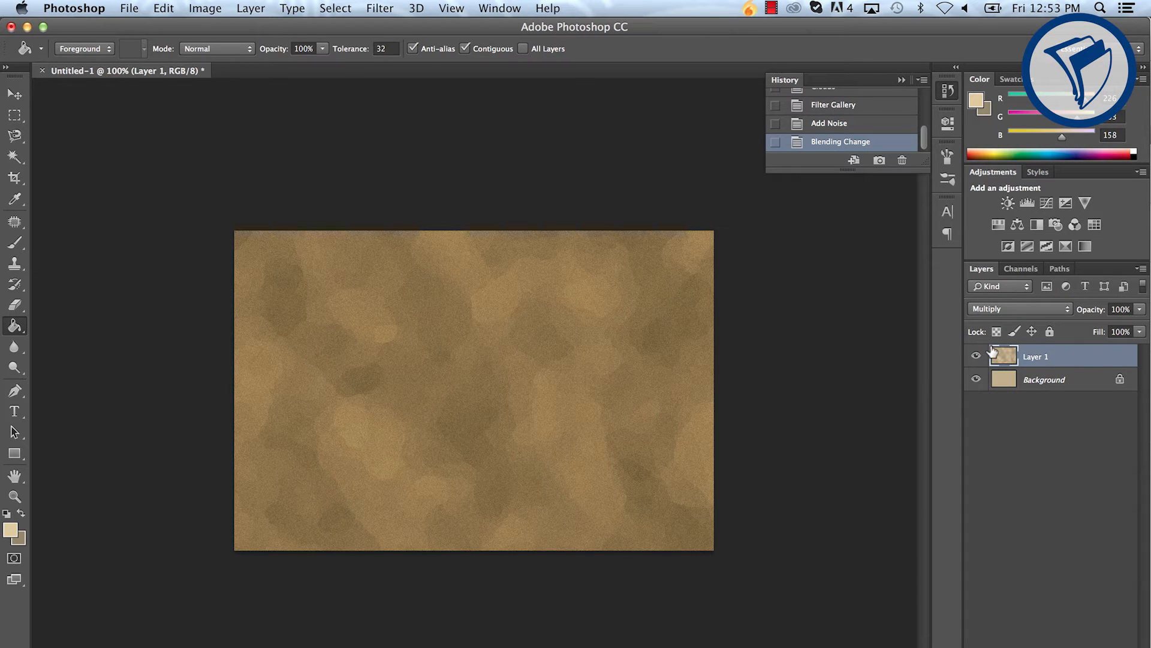
triple_click(1119, 308)
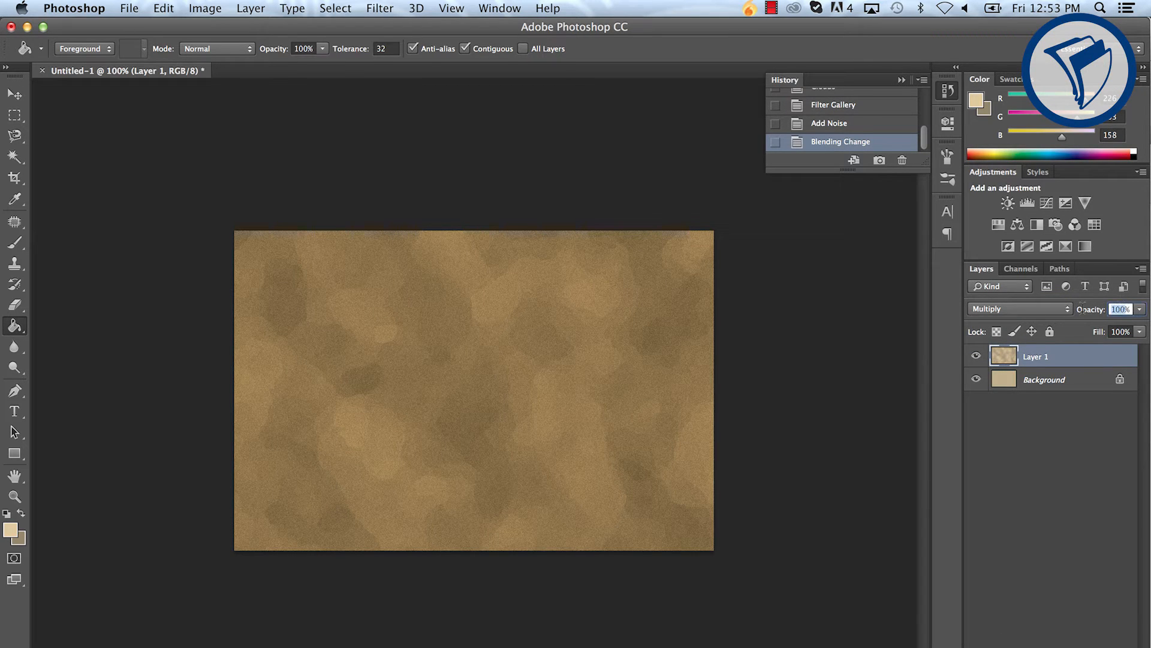
left_click(1020, 308)
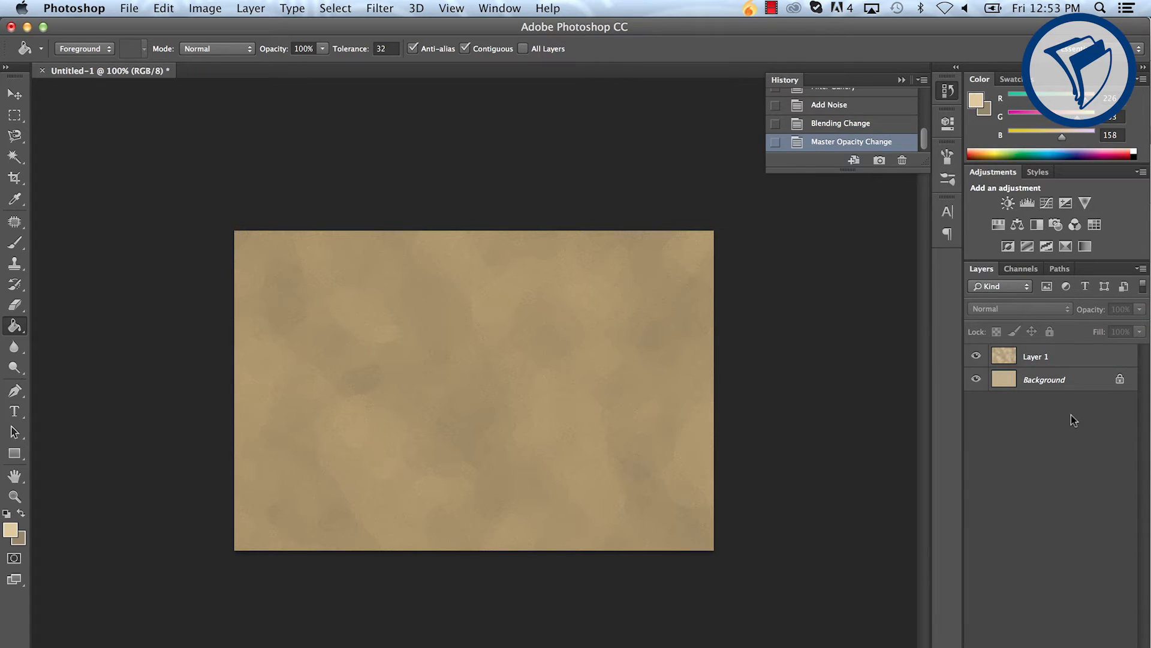
left_click(1035, 357)
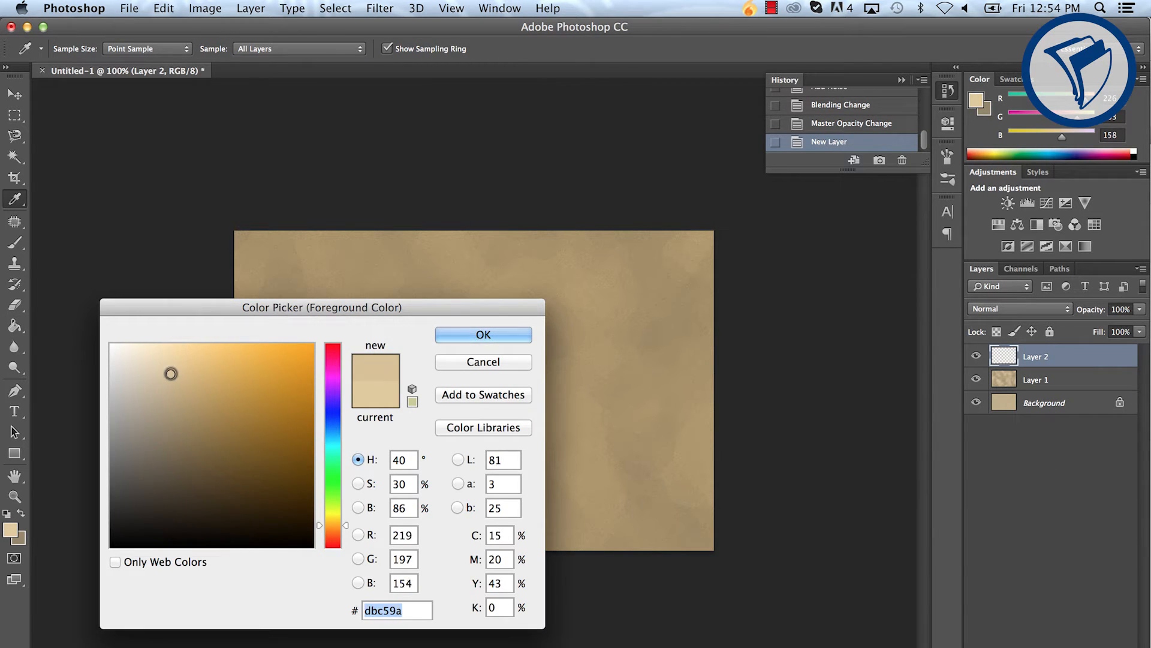
Step: Set colours to #dbc59a and #94876b and render Clouds on Layer 2
left_click(166, 431)
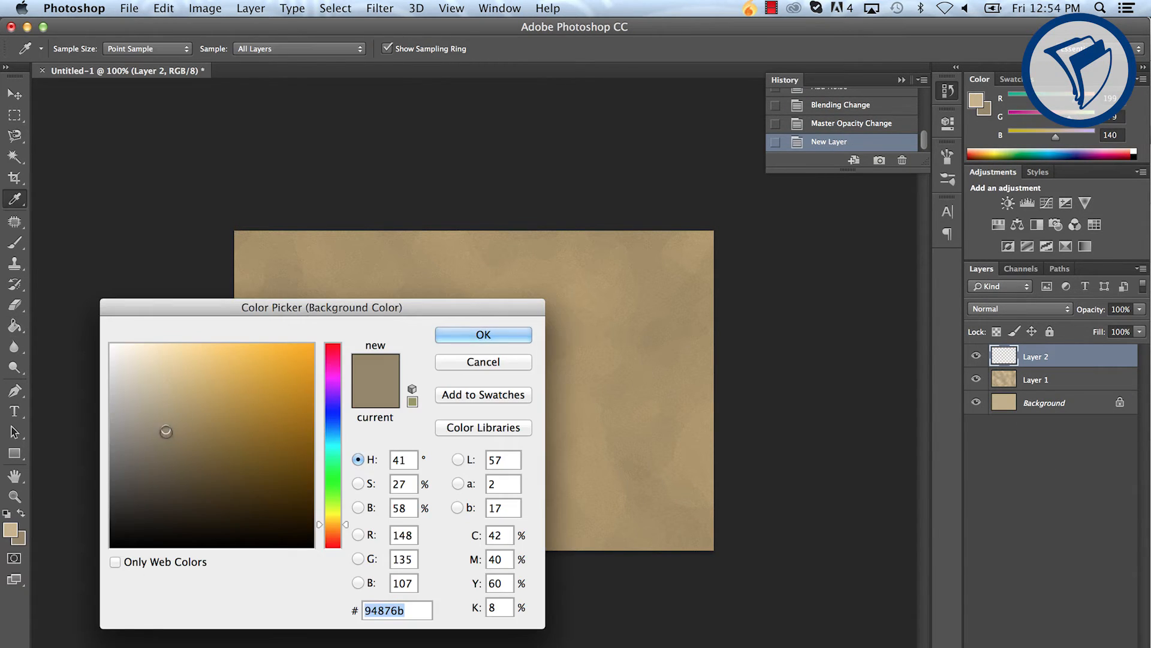
left_click(482, 334)
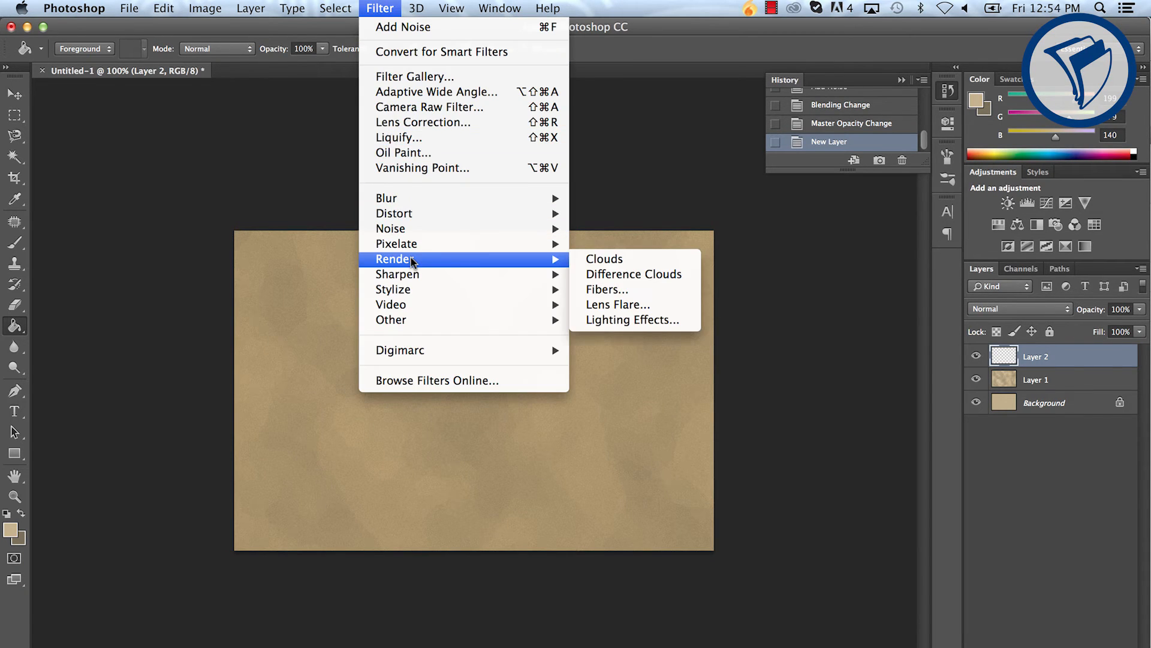
left_click(605, 258)
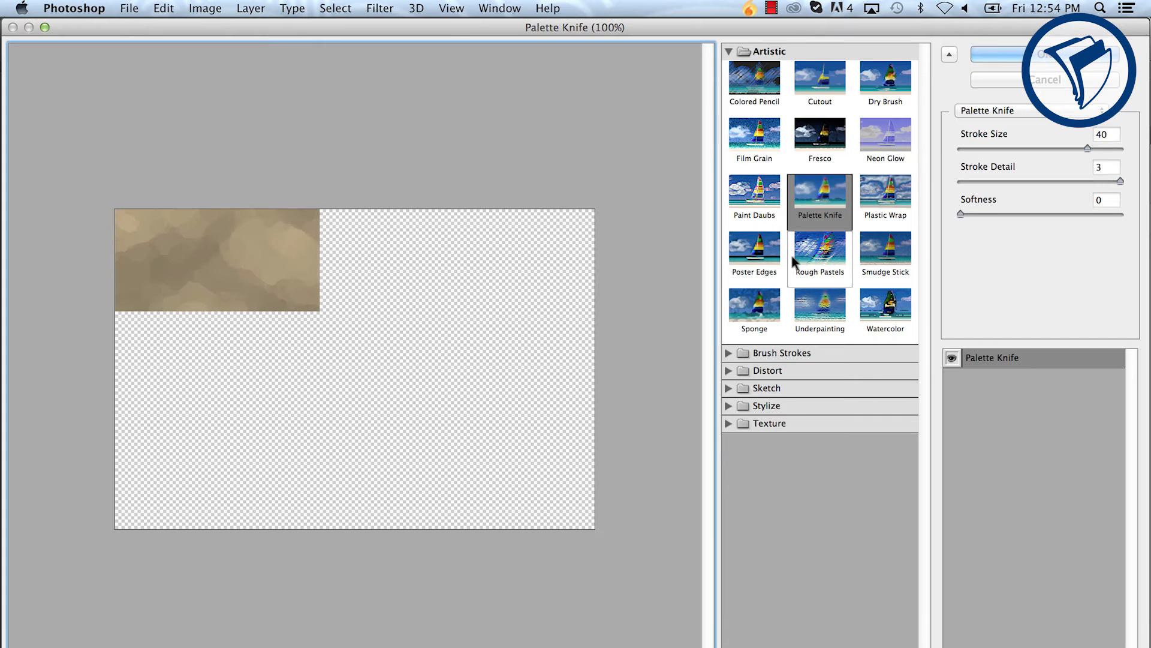
Step: Apply Palette Knife to Layer 2 and reopen the Filter Gallery
left_click(1039, 68)
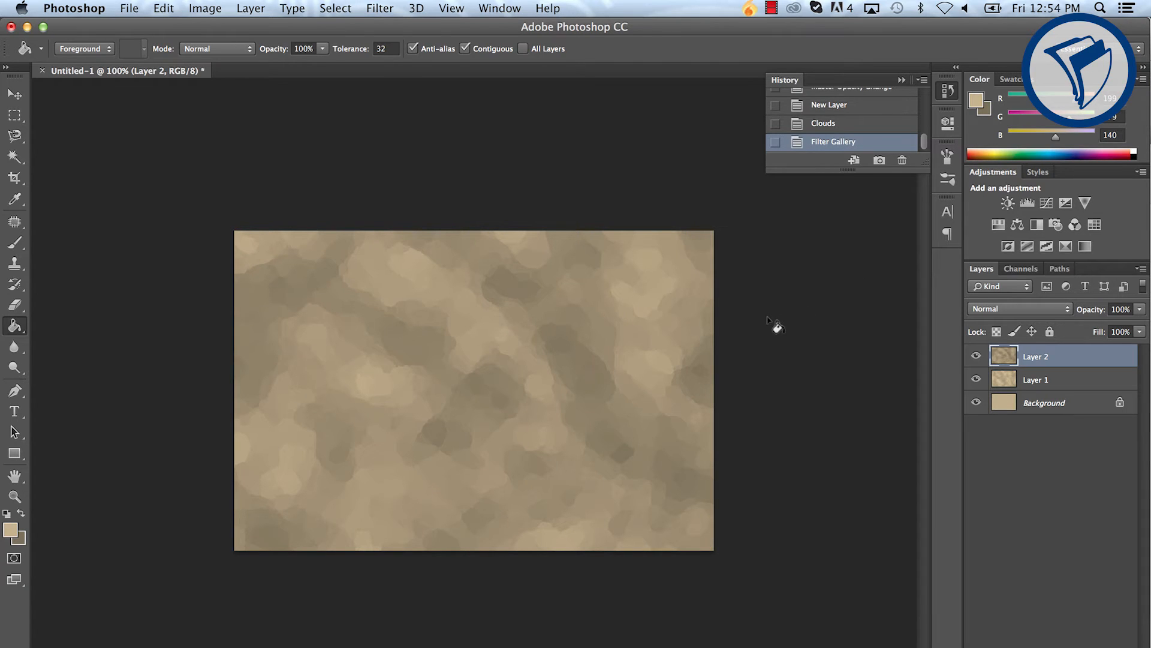
left_click(379, 8)
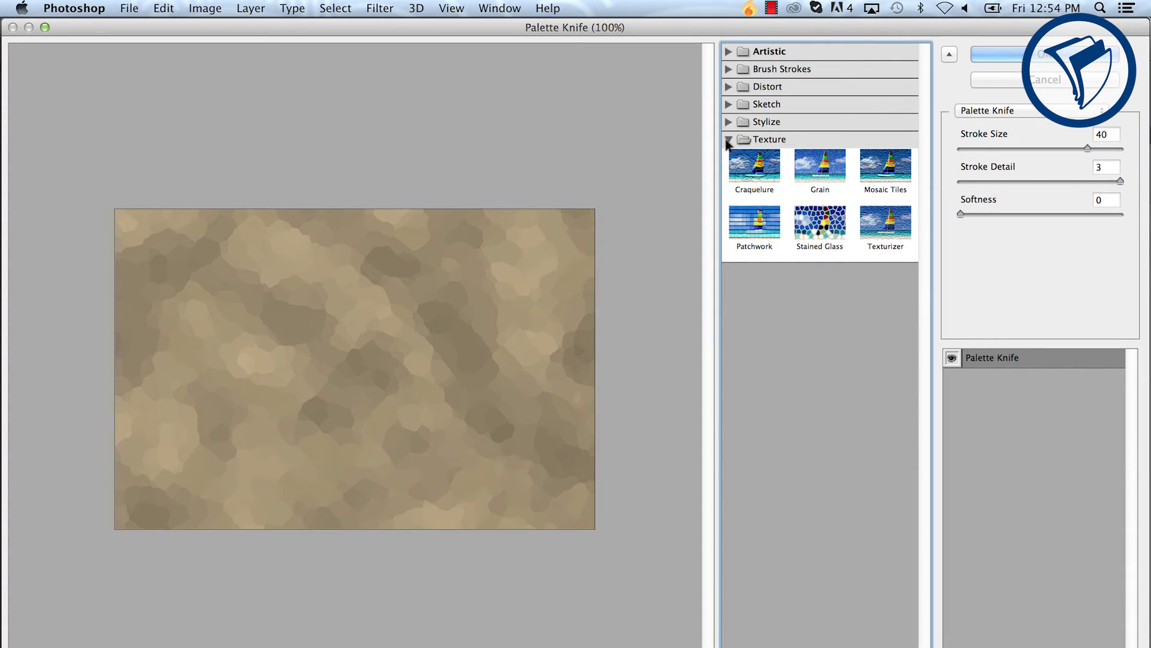
Step: Apply Texturizer Canvas at 200% scaling, relief 3, light from bottom right
left_click(885, 226)
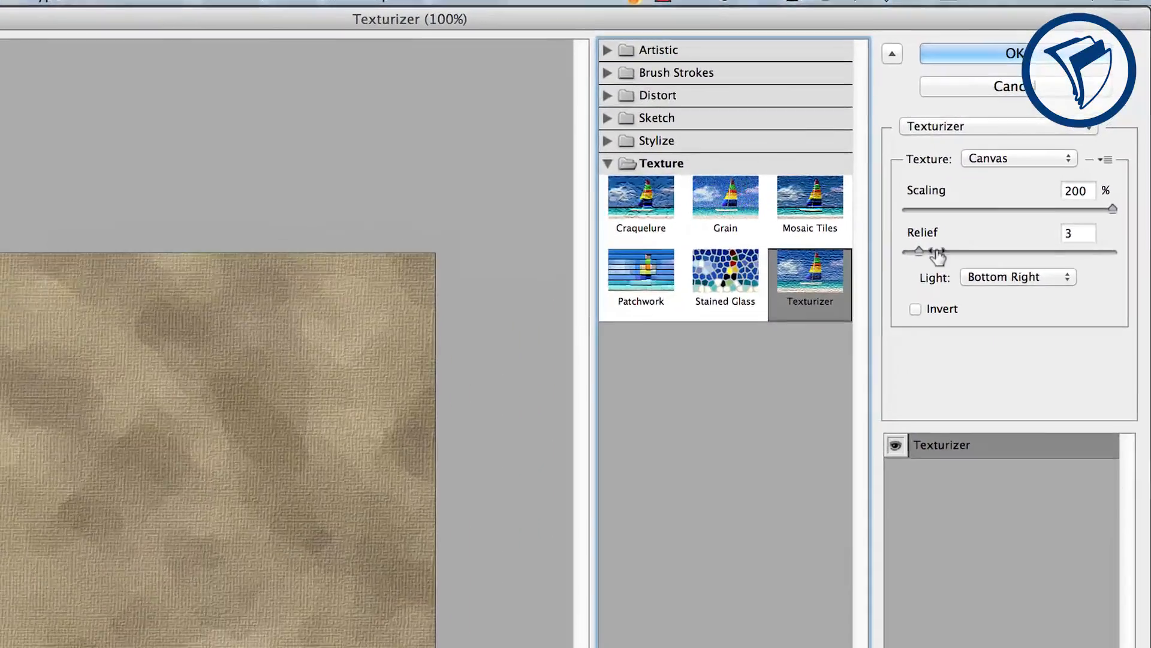
left_click(1017, 158)
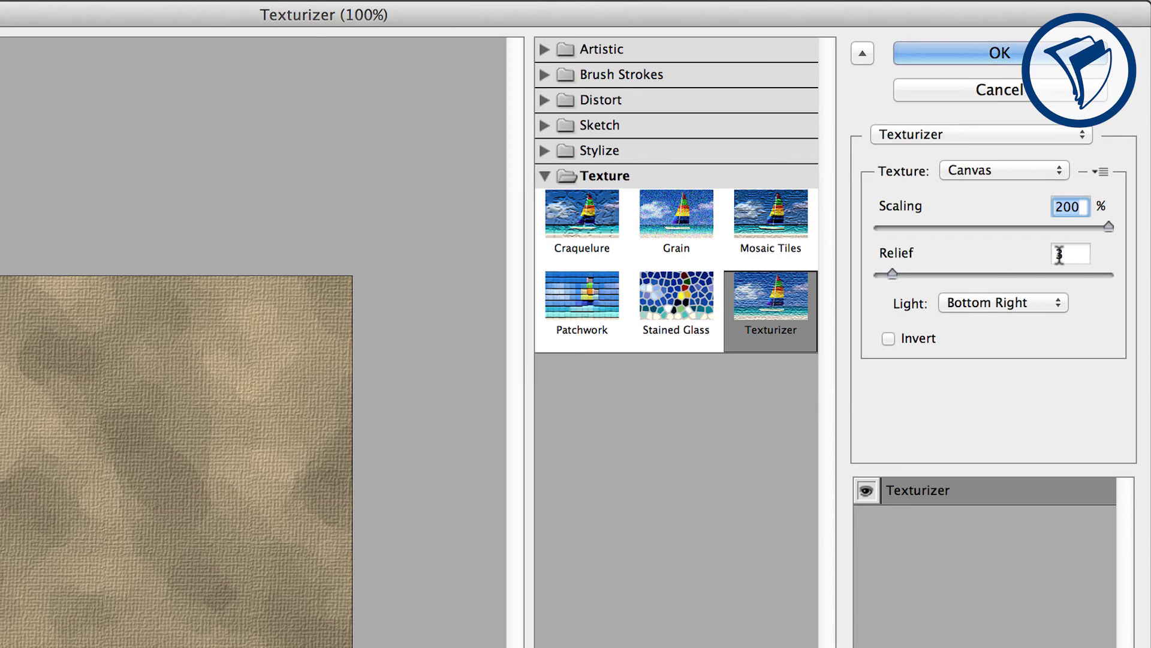
left_click(1001, 303)
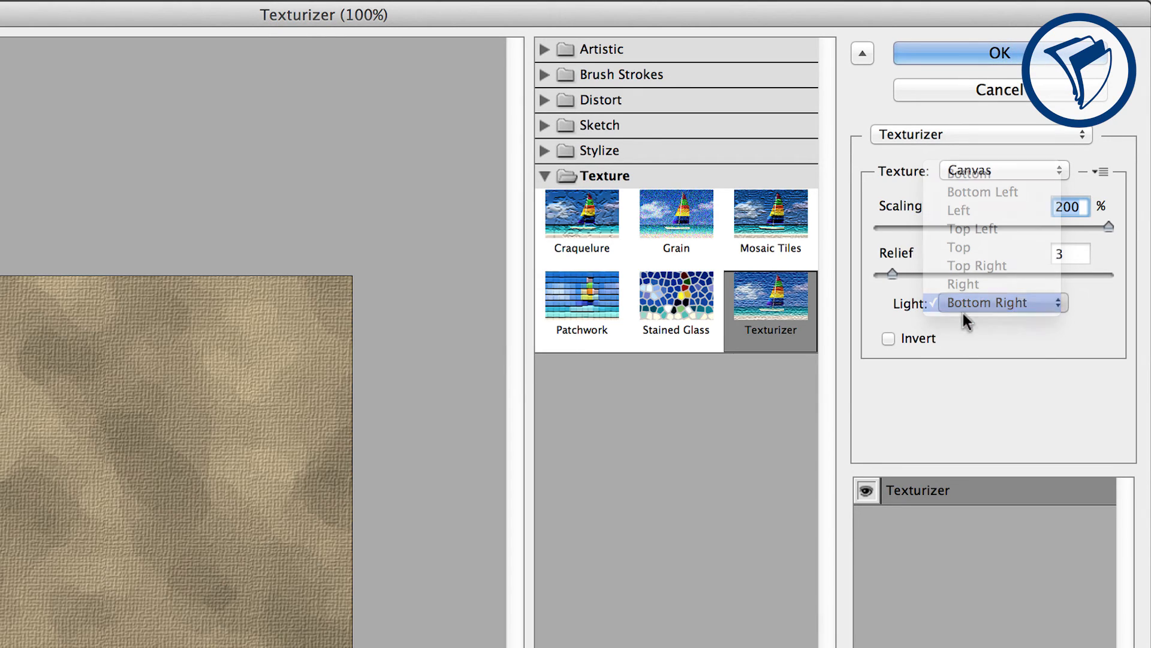
left_click(997, 53)
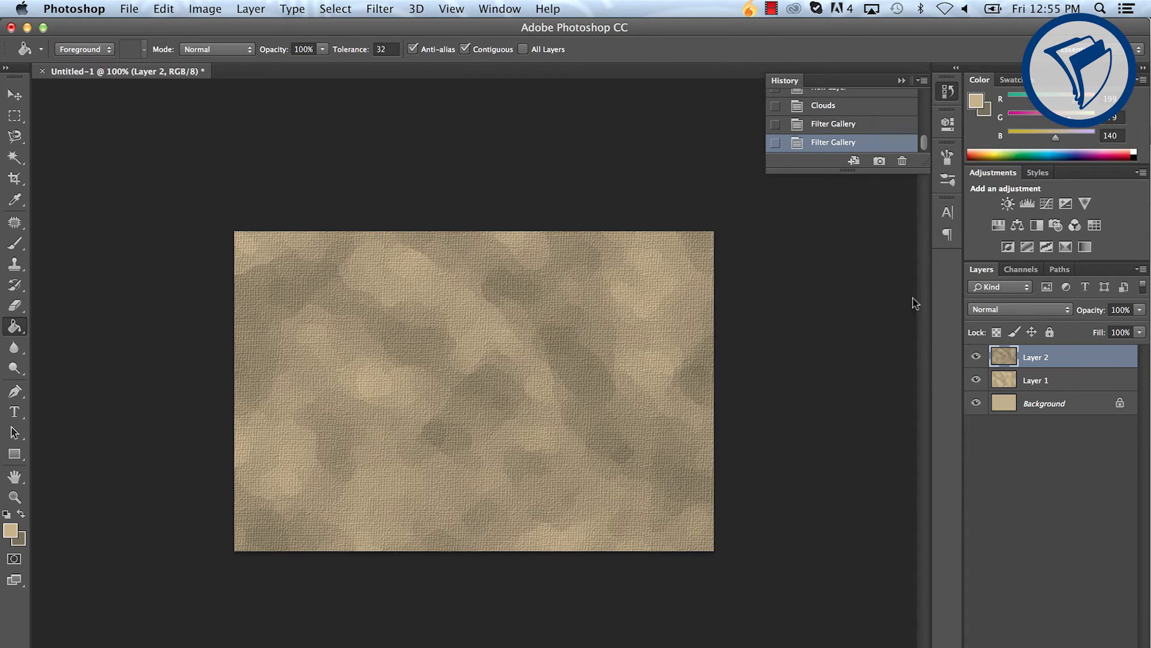
Step: Set Layer 2 to Overlay blend mode at 50% opacity
left_click(1020, 309)
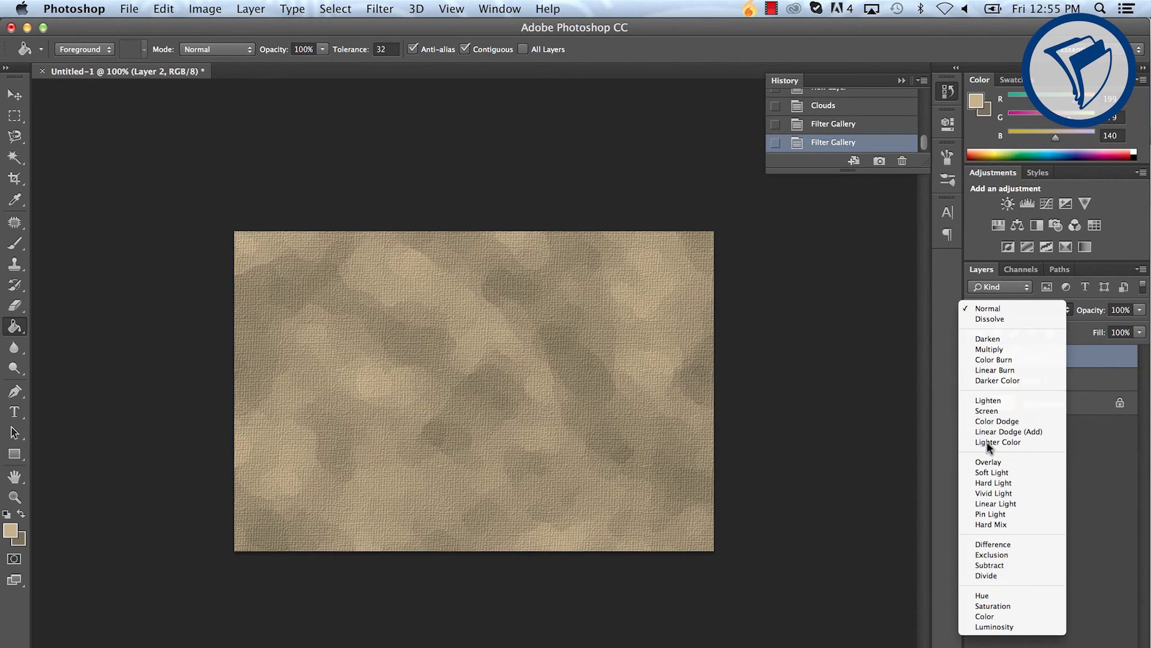
left_click(988, 461)
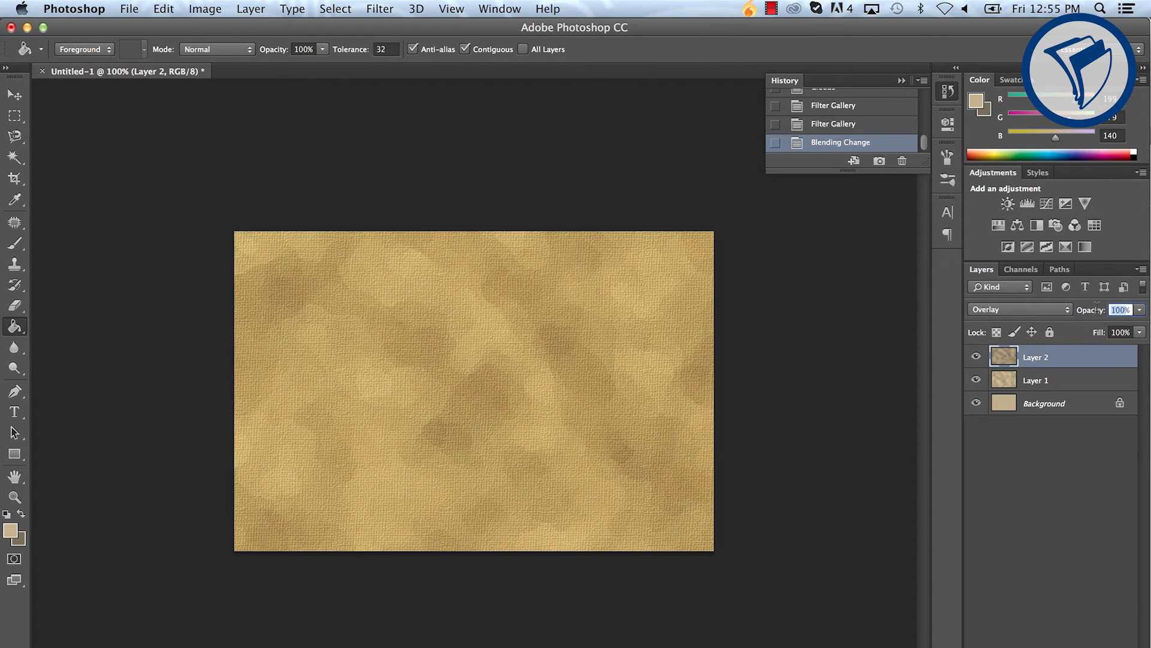
type("50")
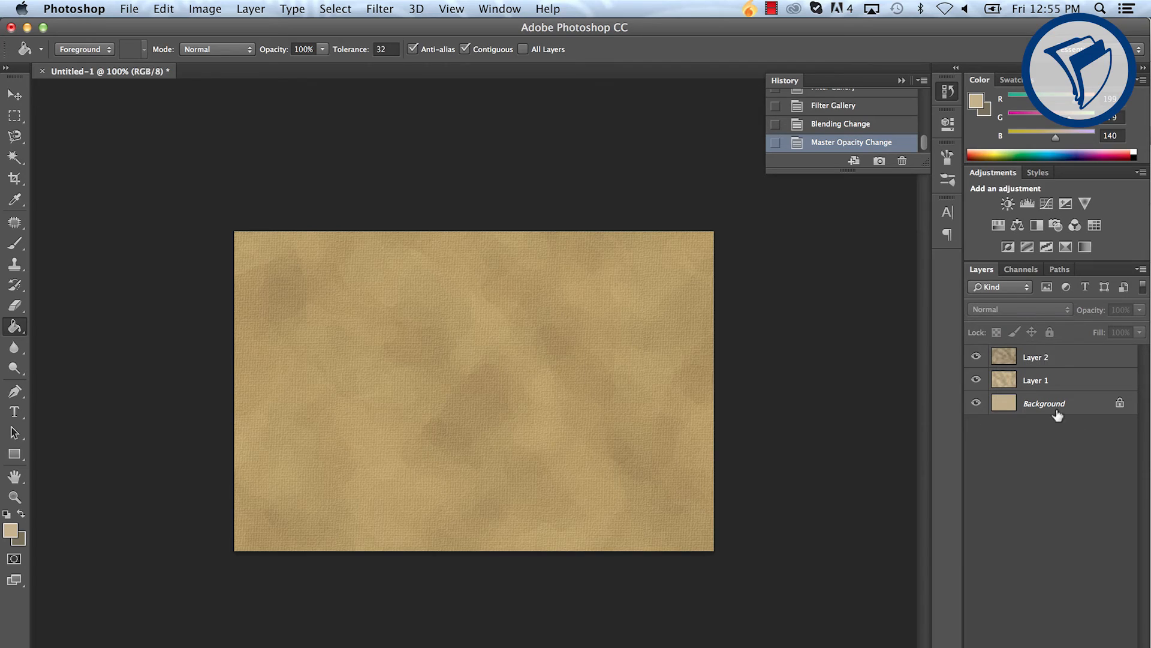
left_click(1036, 356)
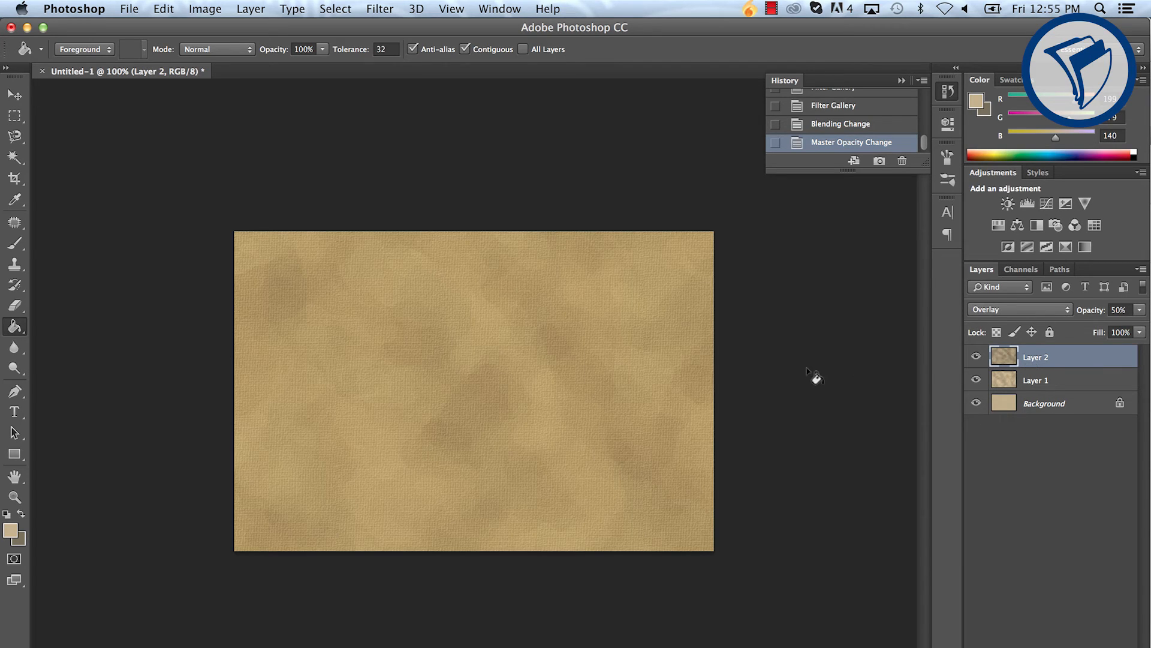
mouse_move(1043, 409)
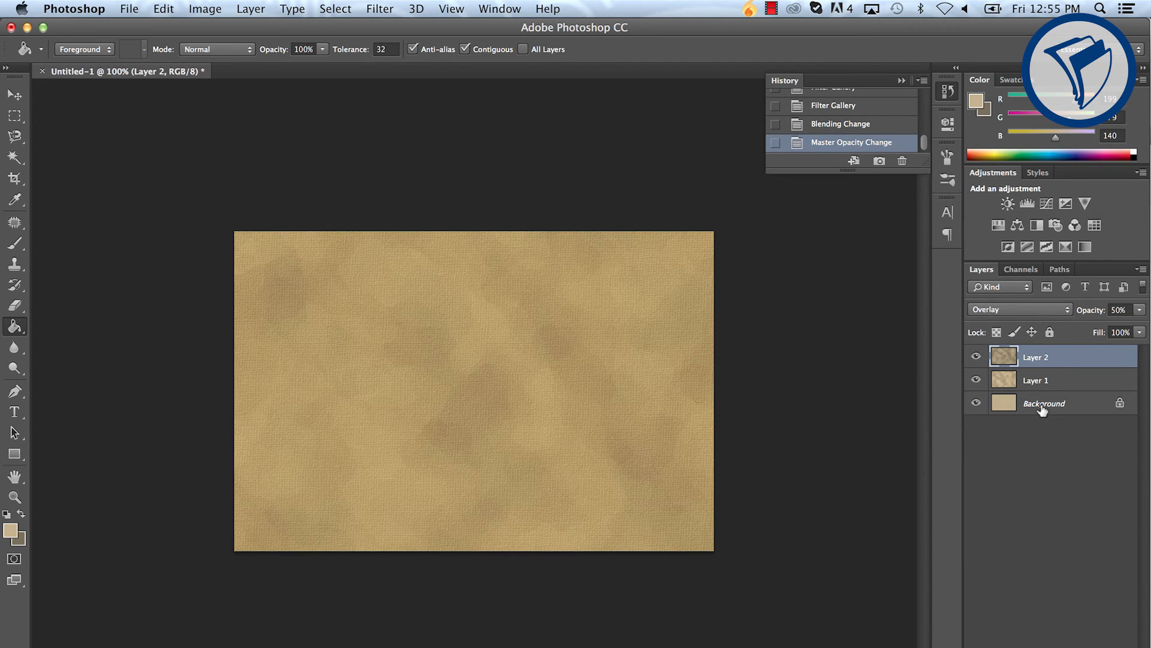
left_click(205, 9)
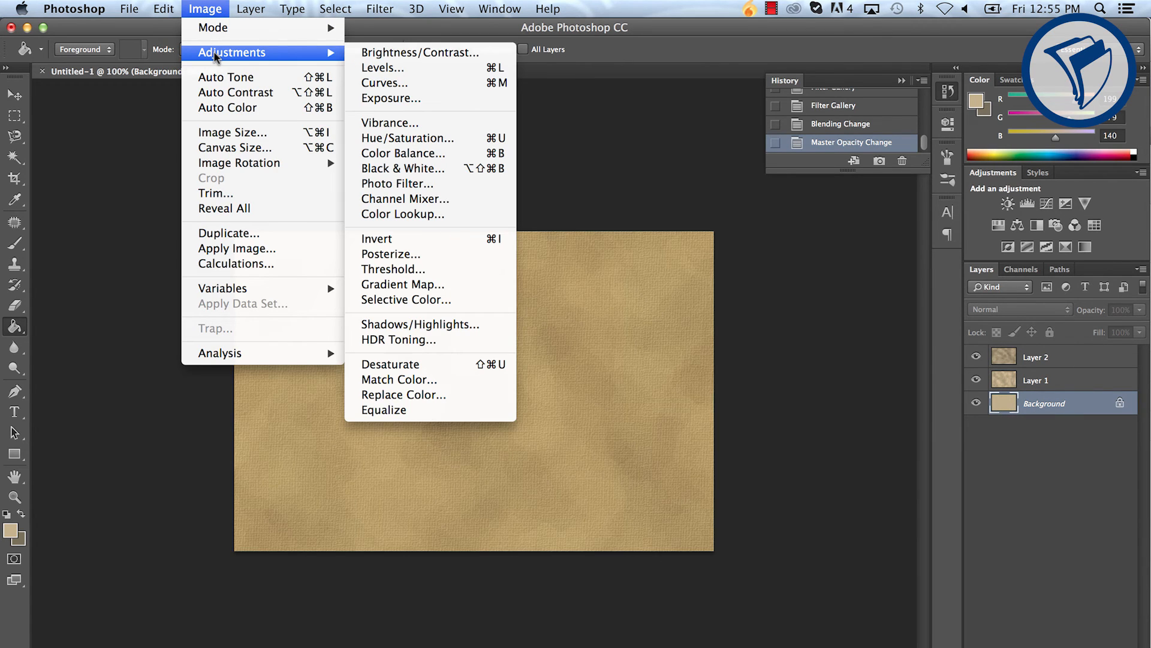
Step: Colorize the Background layer with Hue/Saturation at Hue 40 and Saturation 25
left_click(407, 138)
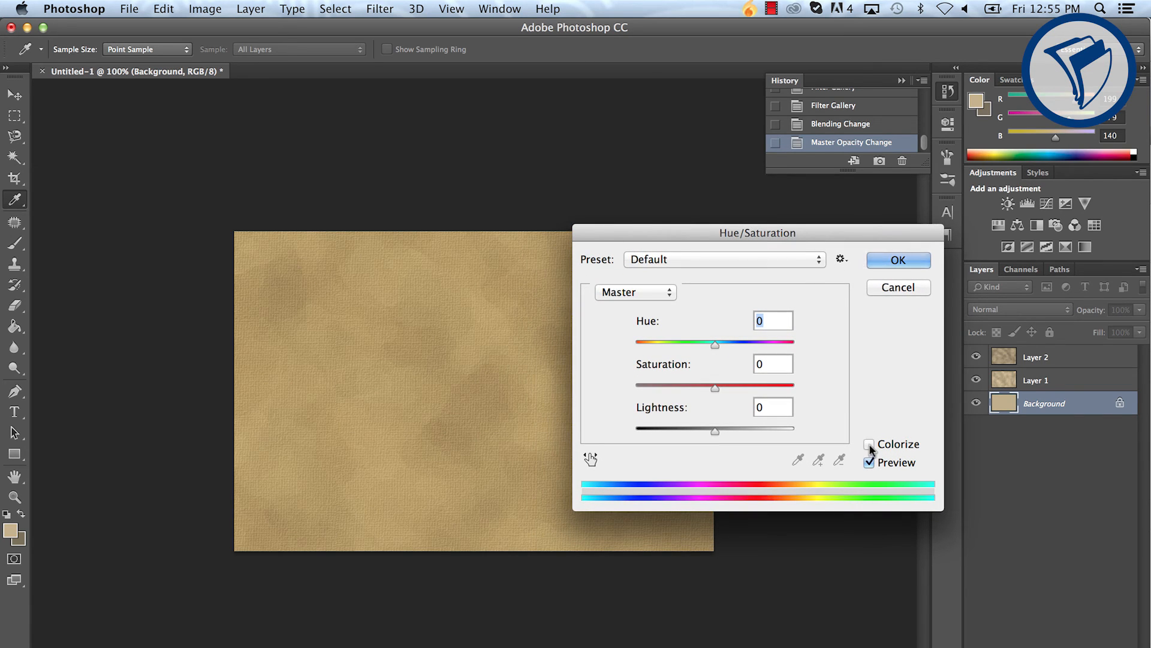
left_click(870, 444)
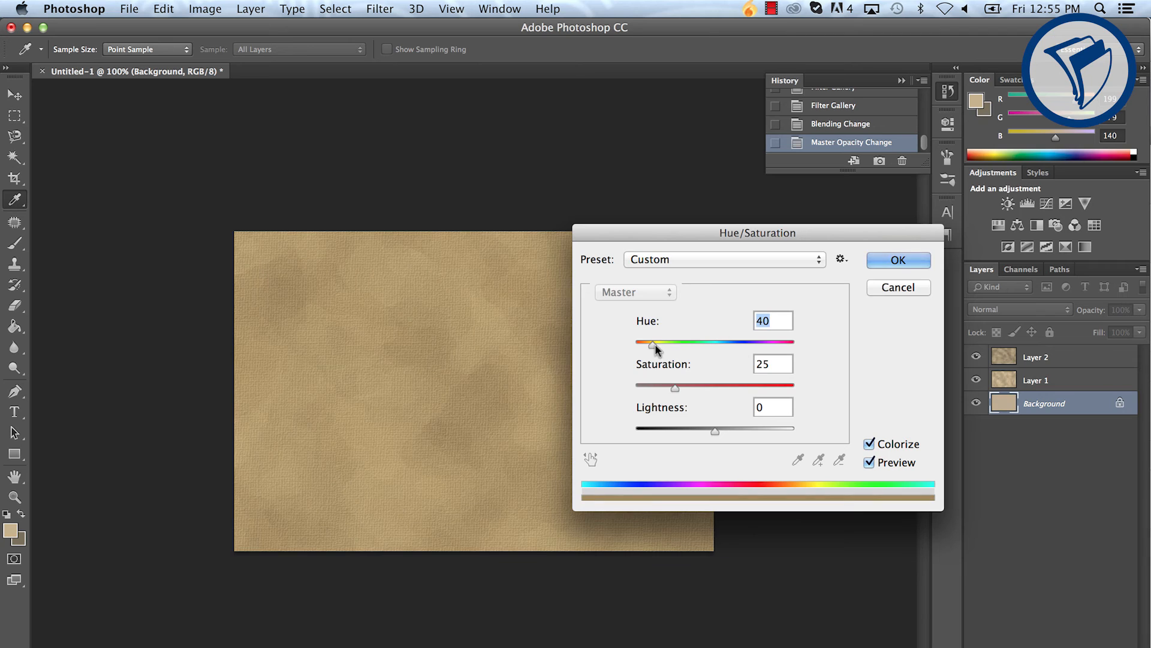